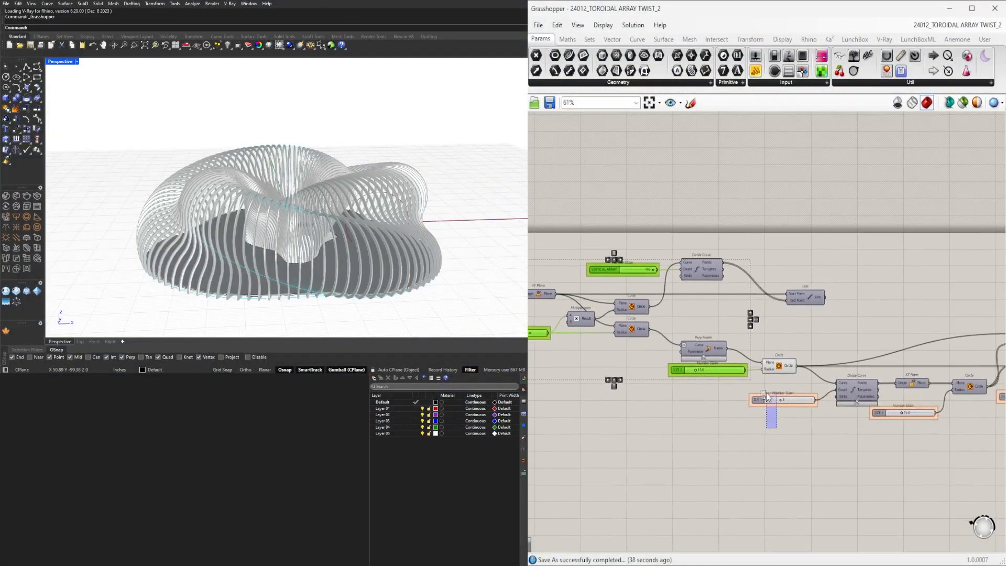
Step: Rename the number slider feeding Scale NU to 'SCALE BOX' via its context menu
scroll("down", 3)
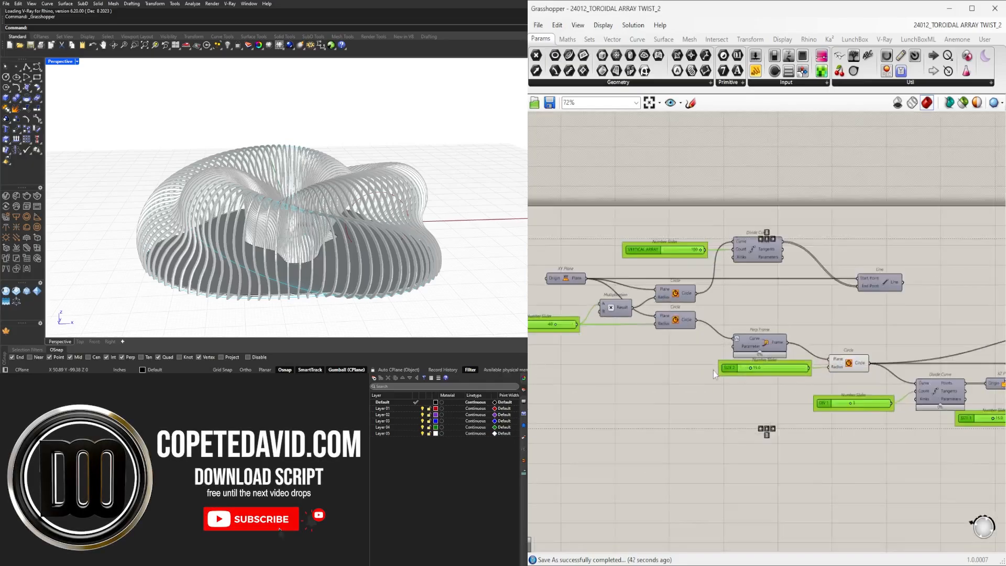
scroll("down", 3)
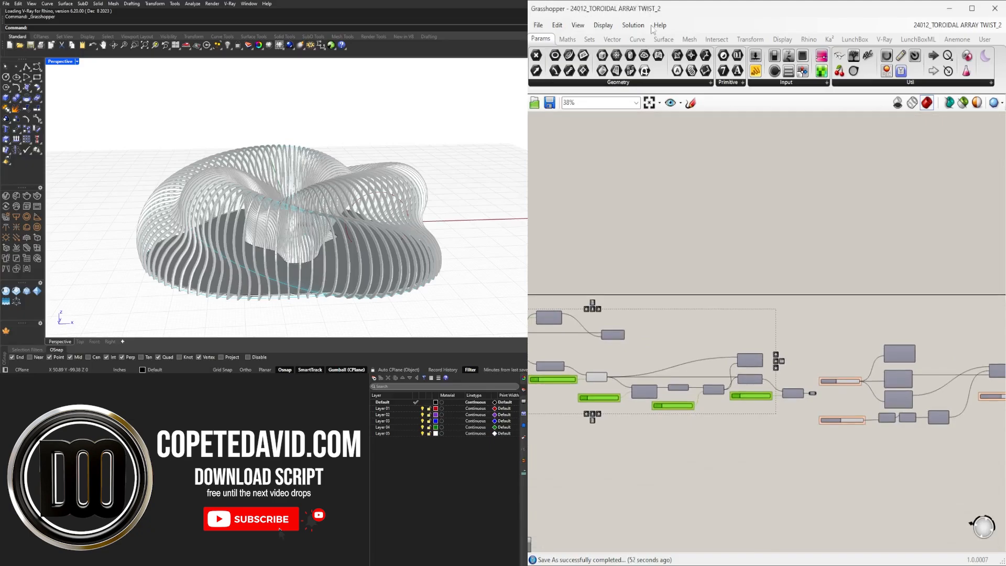
mouse_move(840, 450)
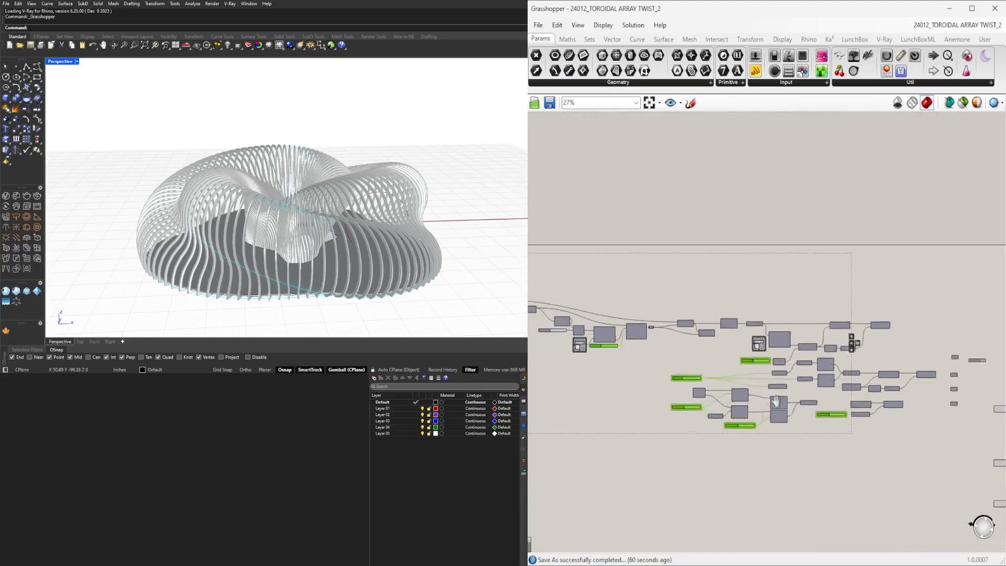
scroll("down", 3)
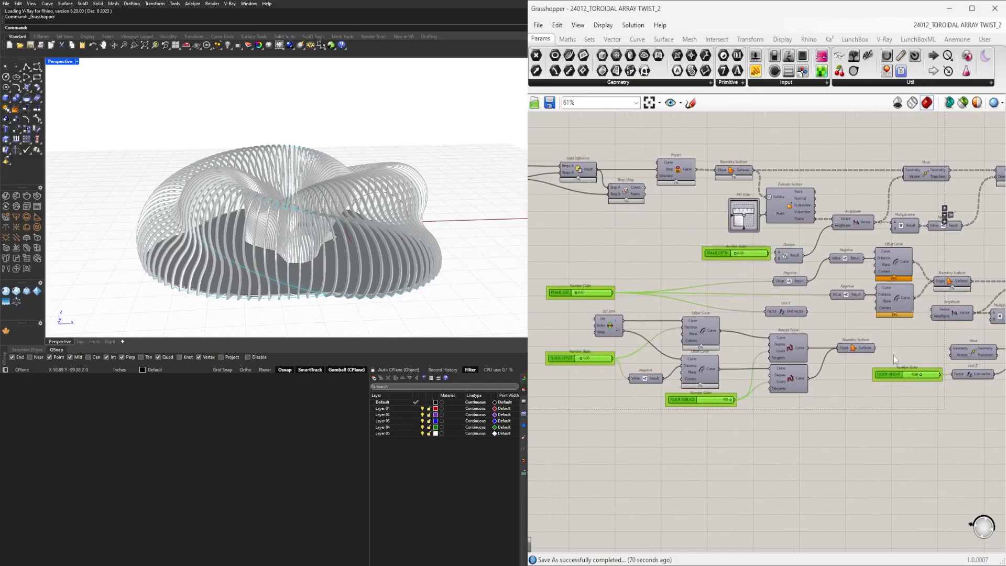
mouse_move(859, 269)
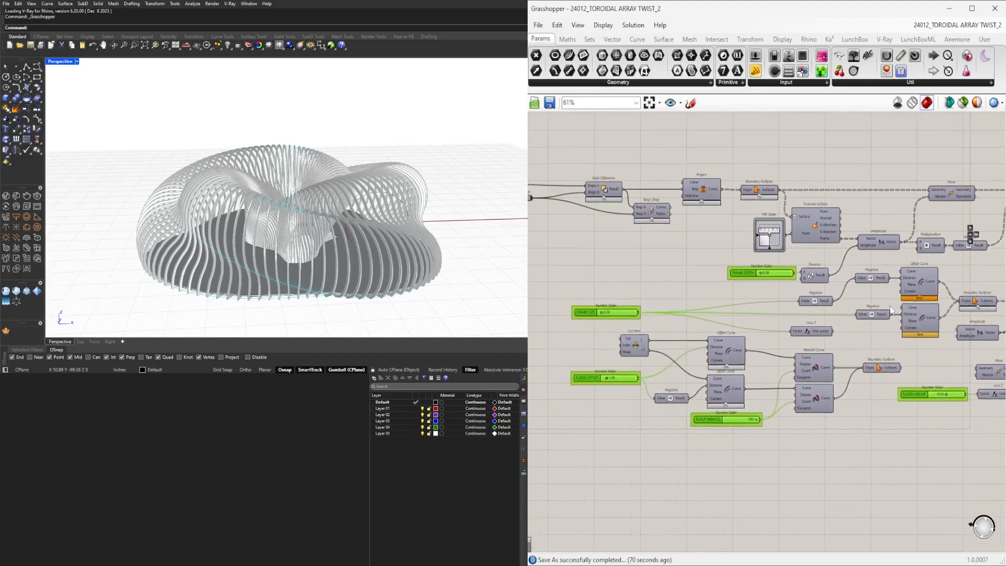
scroll("down", 3)
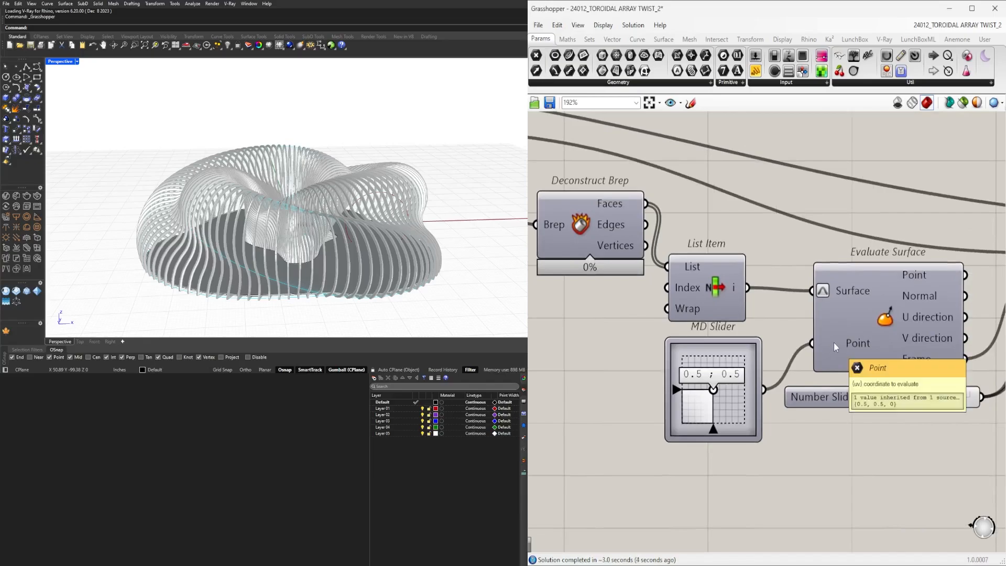
right_click(857, 342)
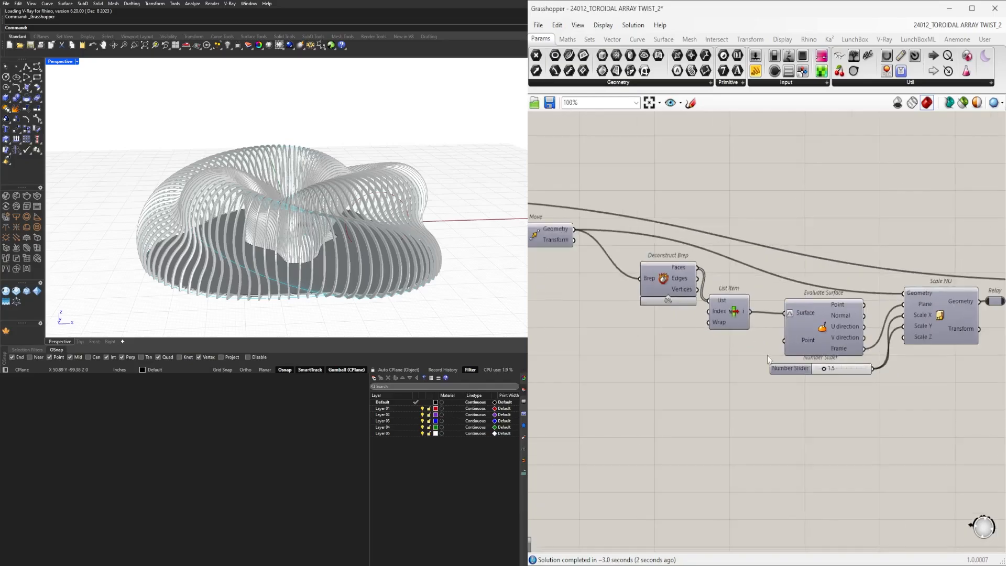
right_click(790, 369)
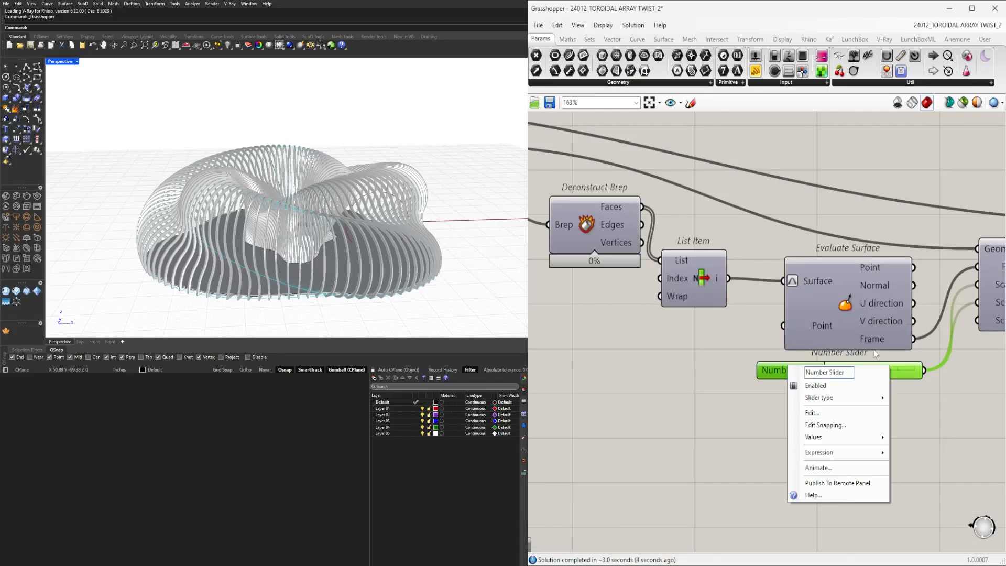
type("SCALE BOX")
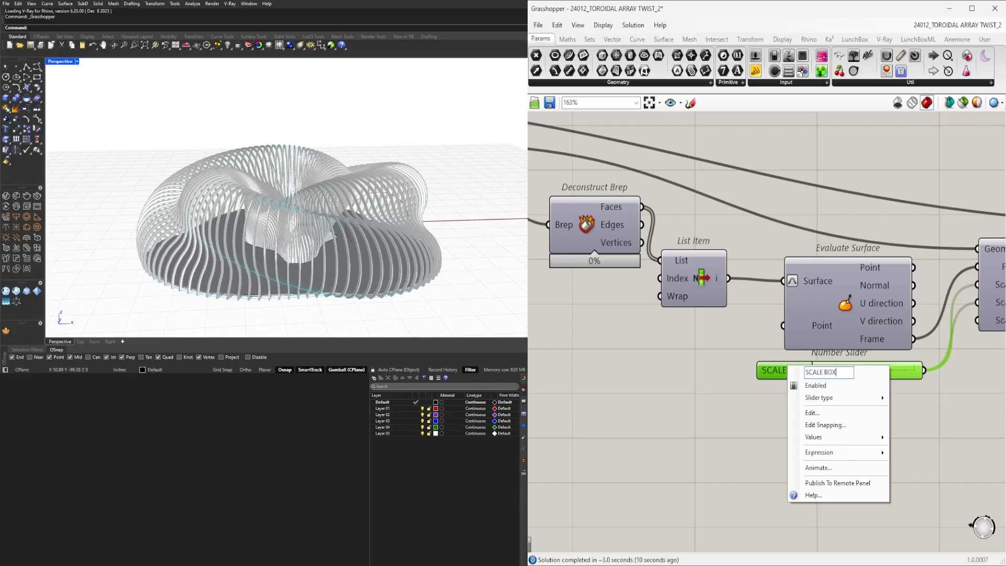
scroll("down", 3)
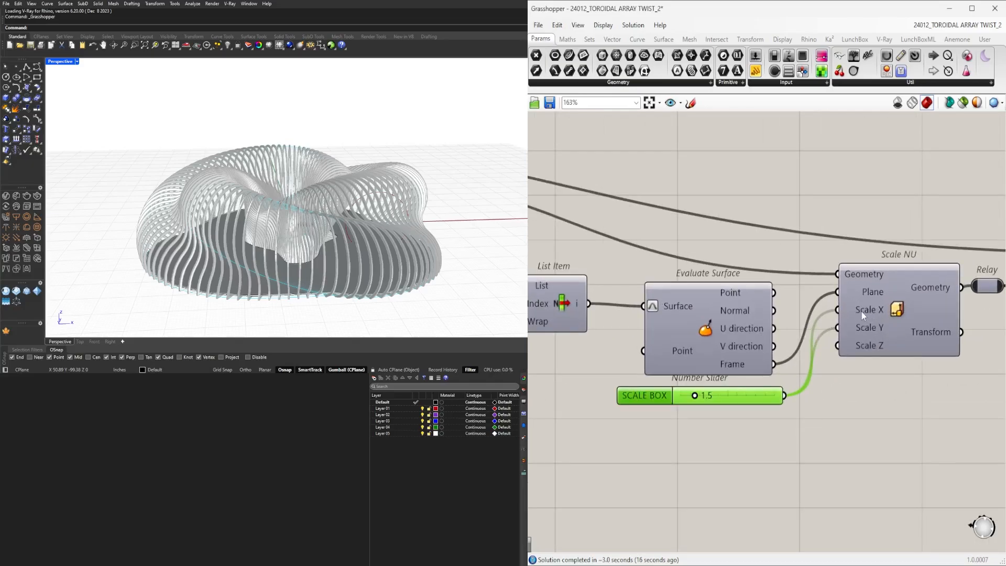
Step: Set SCALE BOX to 2.0 and disconnect it from Scale NU's X and Y scale inputs
right_click(867, 311)
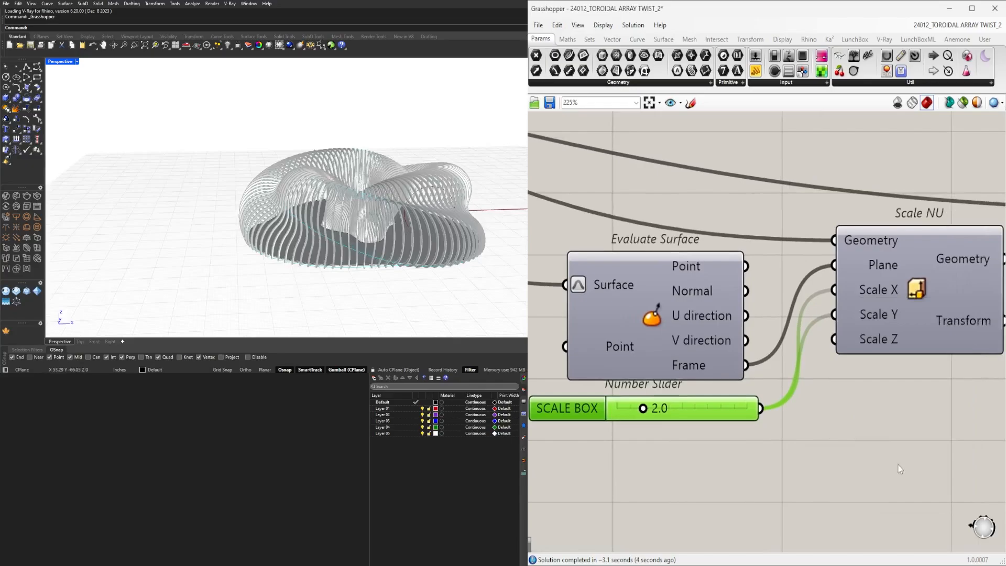
mouse_move(855, 319)
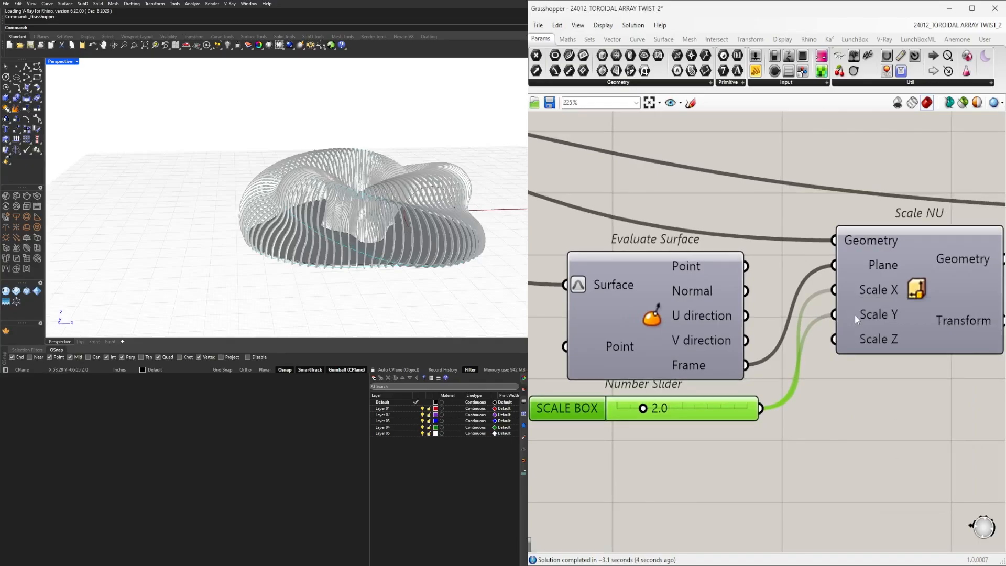
right_click(878, 314)
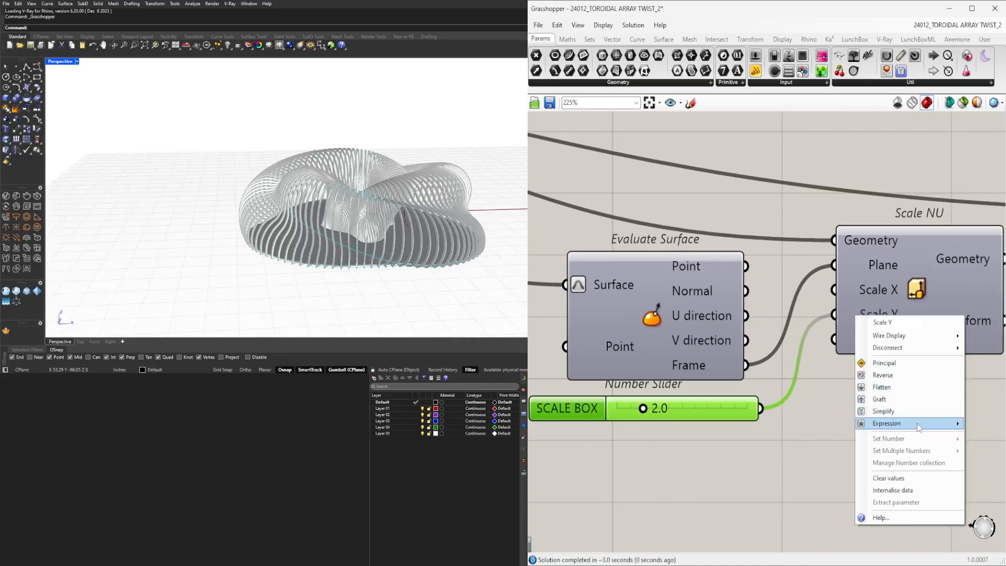
left_click(769, 463)
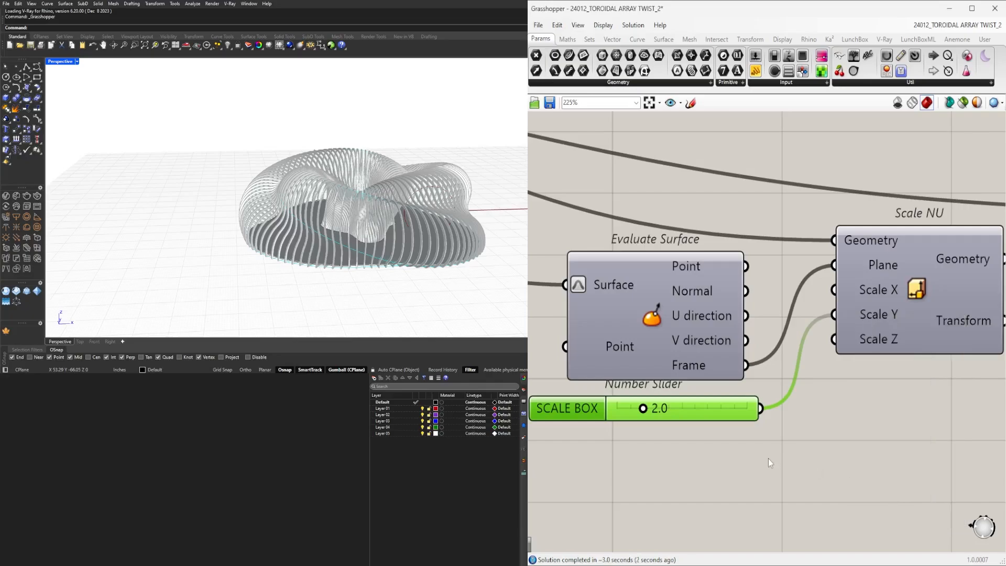
mouse_move(773, 461)
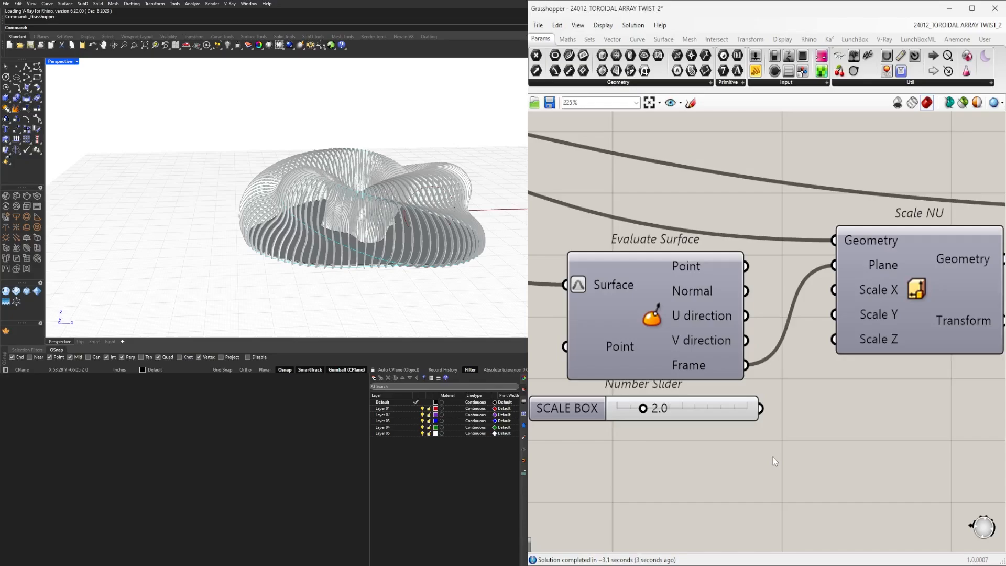
left_click(683, 408)
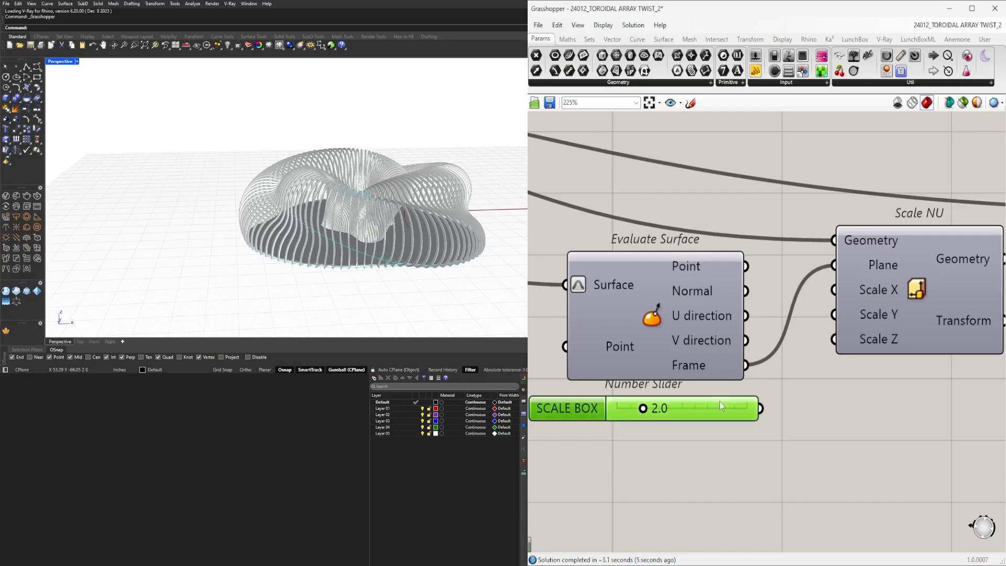
Step: Zoom out to survey the whole toroidal array definition and its number sliders
scroll("down", 3)
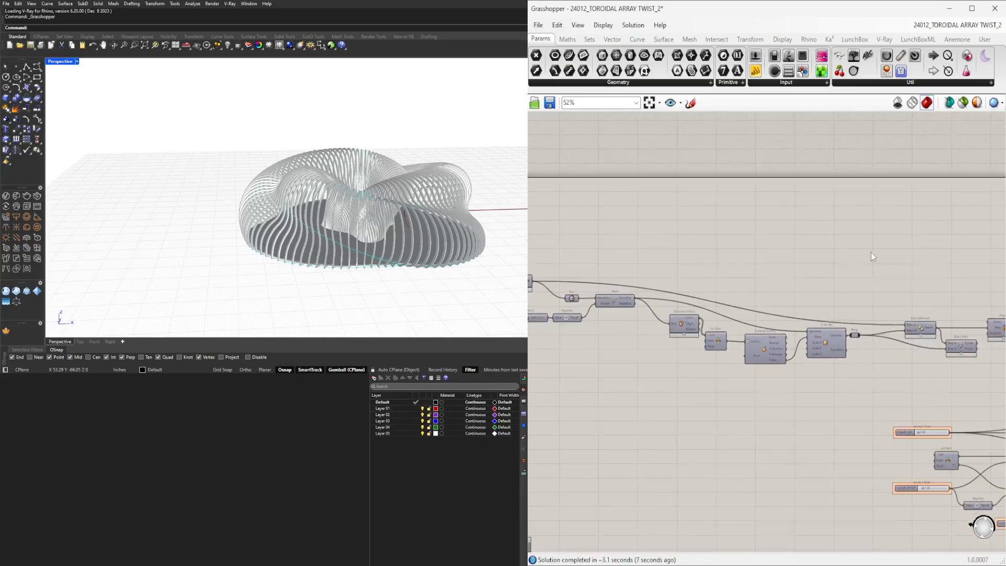
scroll("down", 3)
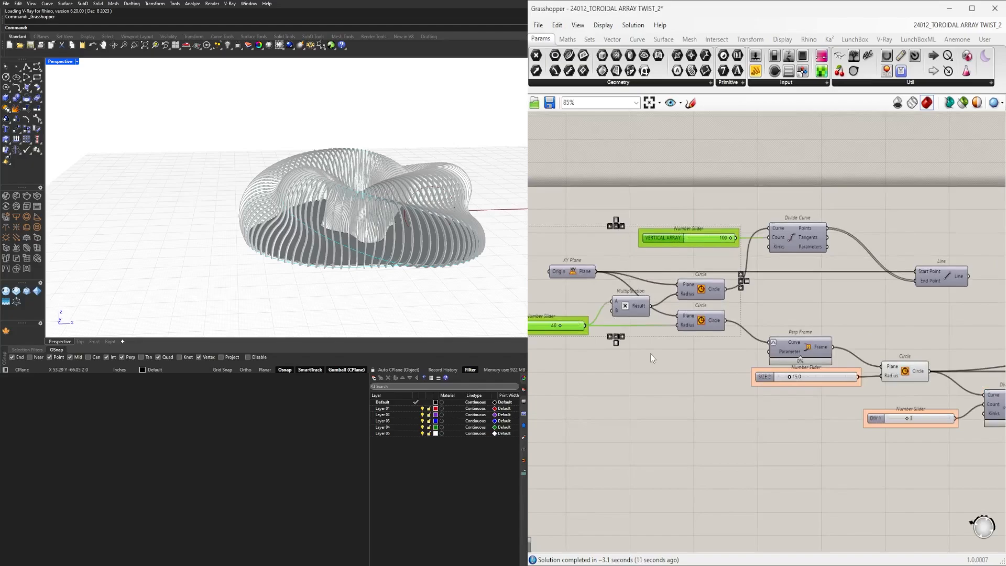
scroll("down", 3)
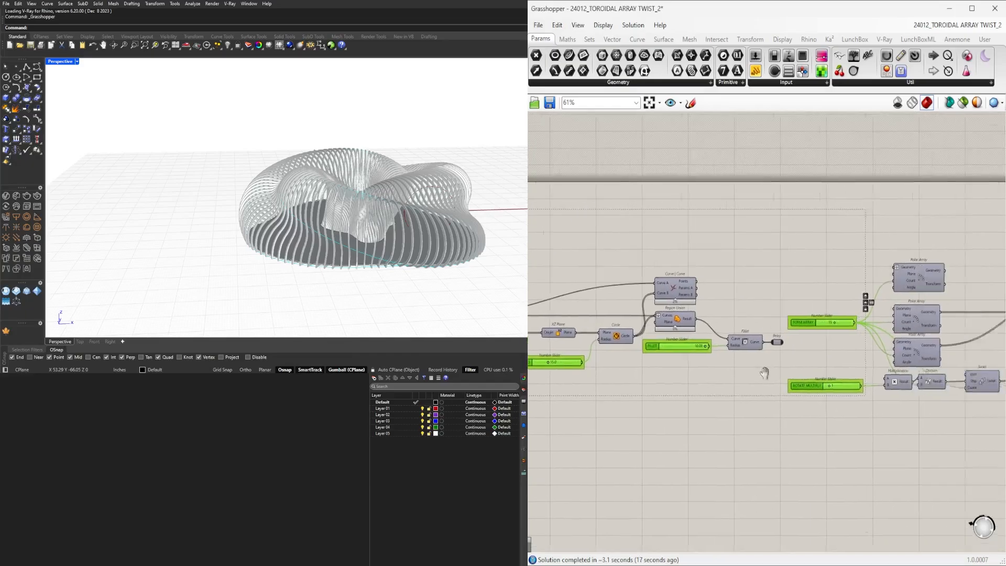
scroll("down", 3)
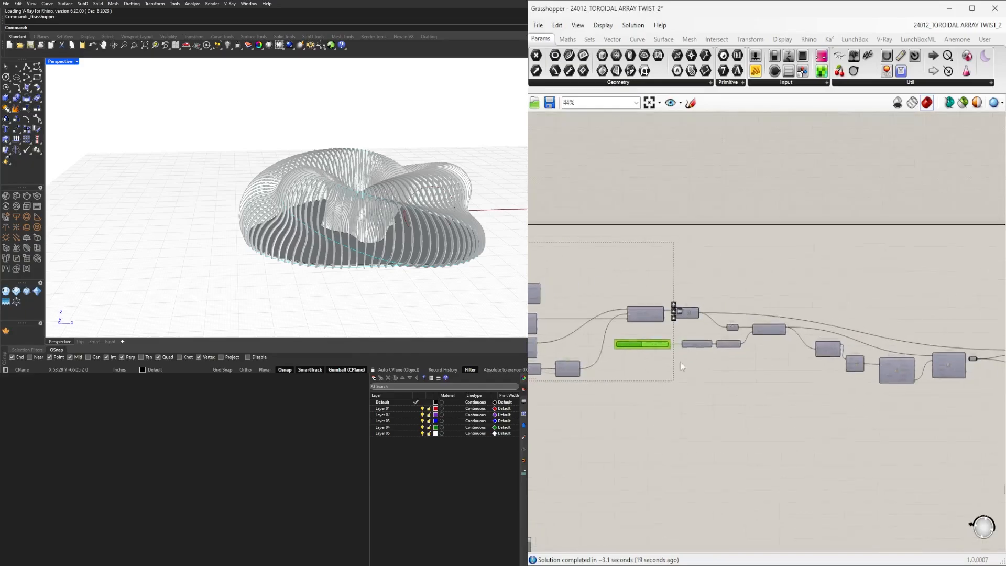
scroll("down", 3)
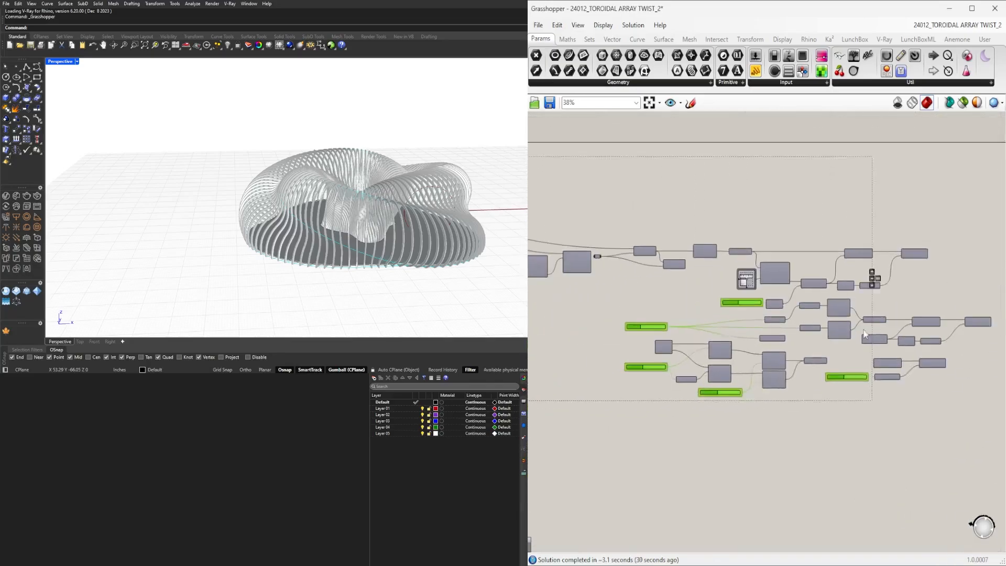
scroll("down", 3)
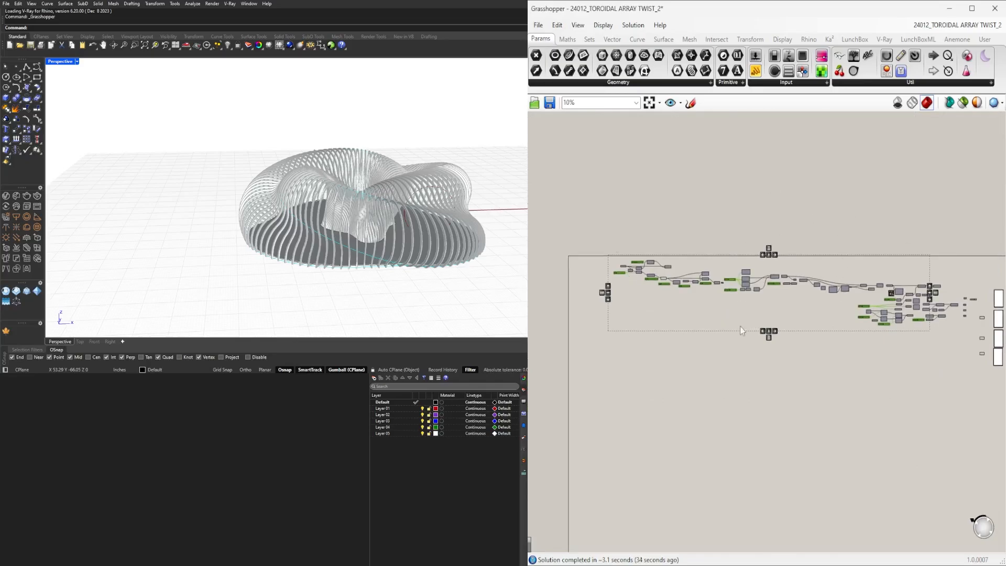
mouse_move(763, 330)
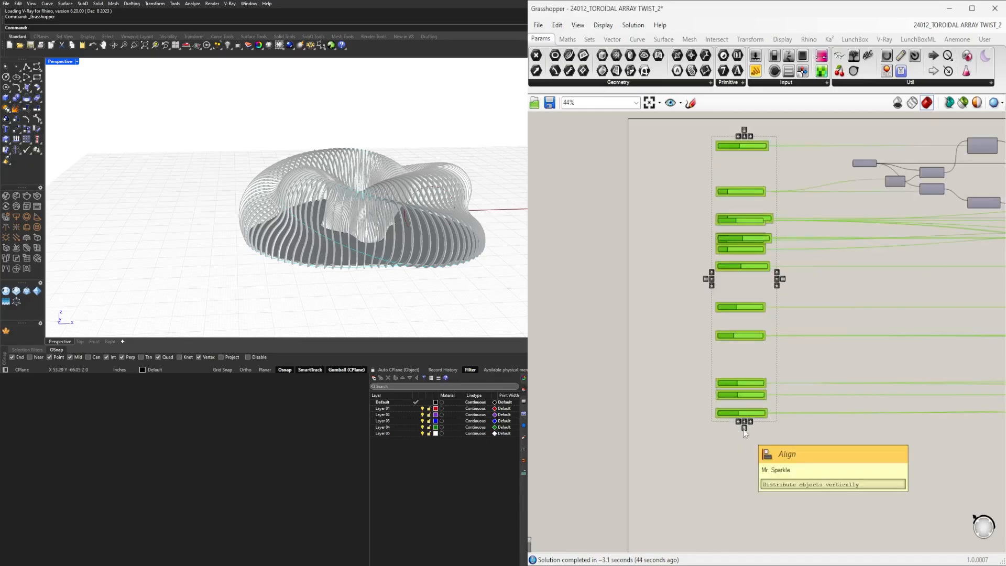
Step: Distribute the gathered sliders evenly into one column from VERTICAL ARRAY to FLOOR REBUILD
left_click(832, 484)
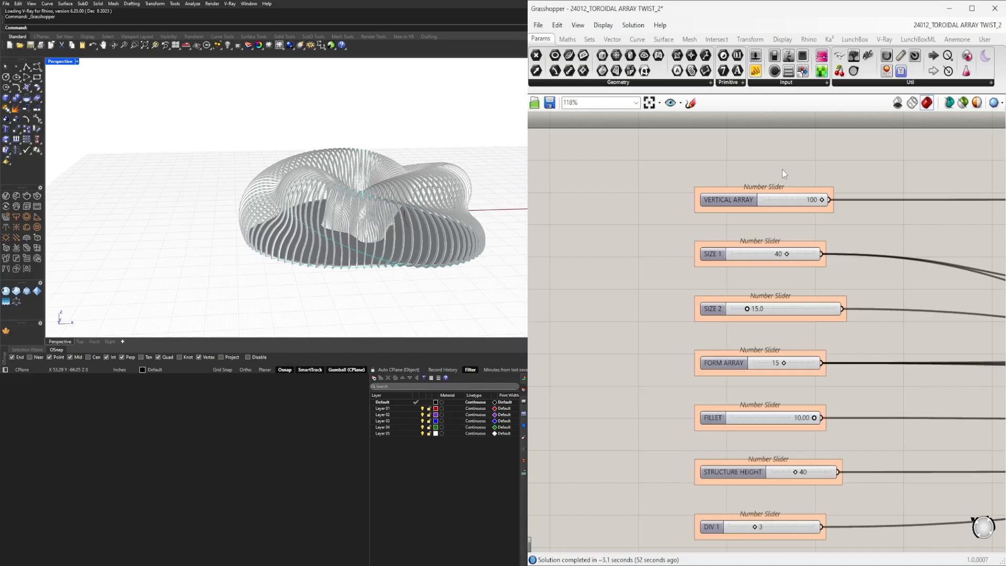
left_click(713, 283)
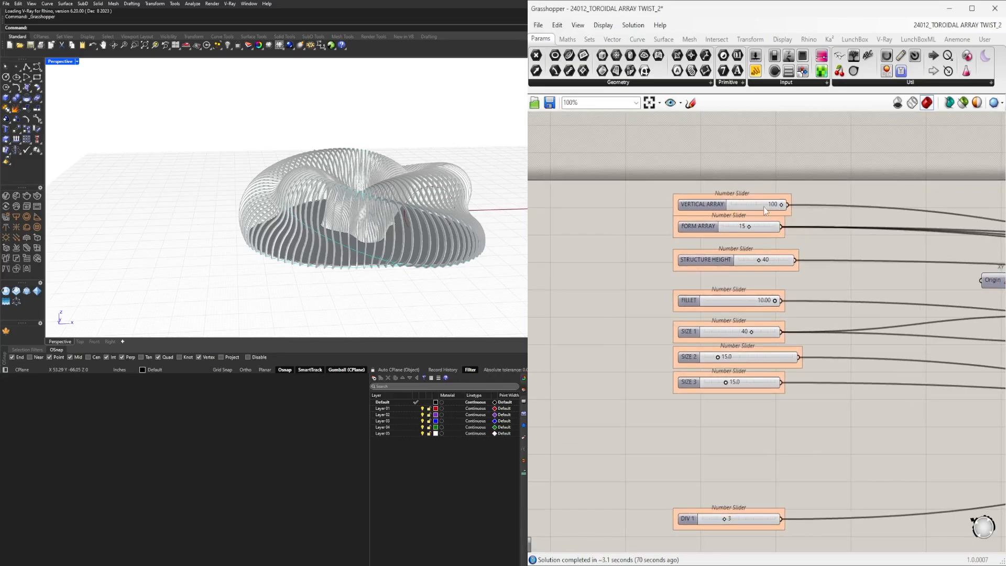
scroll("down", 3)
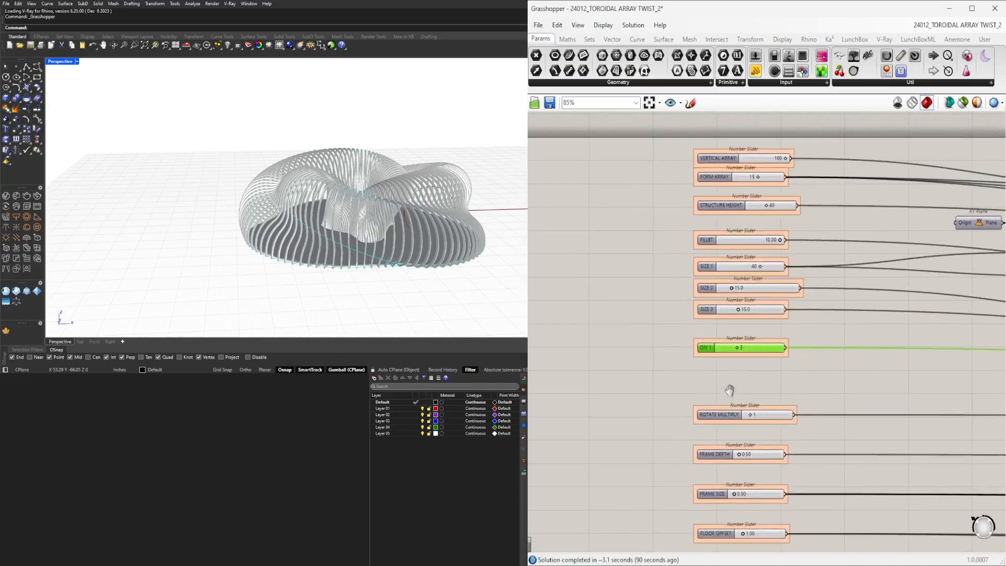
scroll("down", 3)
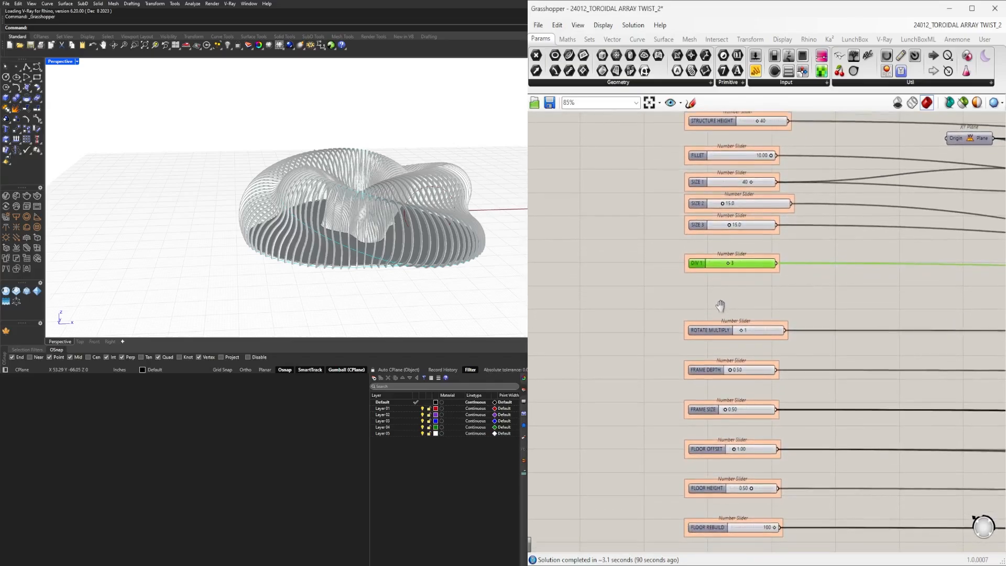
scroll("down", 3)
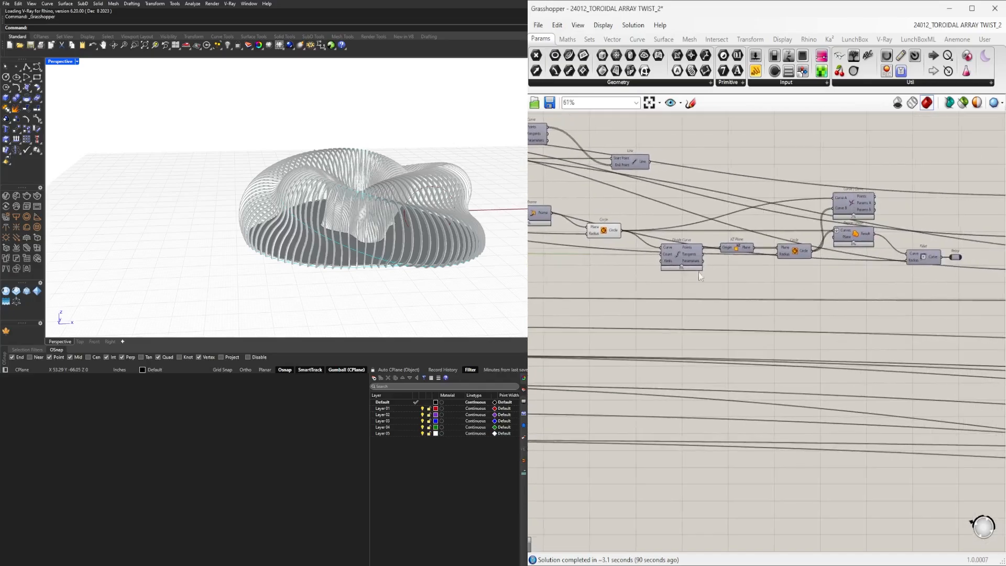
Step: Drag DIV 1 under FILLET and ROTATE MULTIPLY under SIZE 3 to close the column gaps
left_click_drag(699, 275, 888, 295)
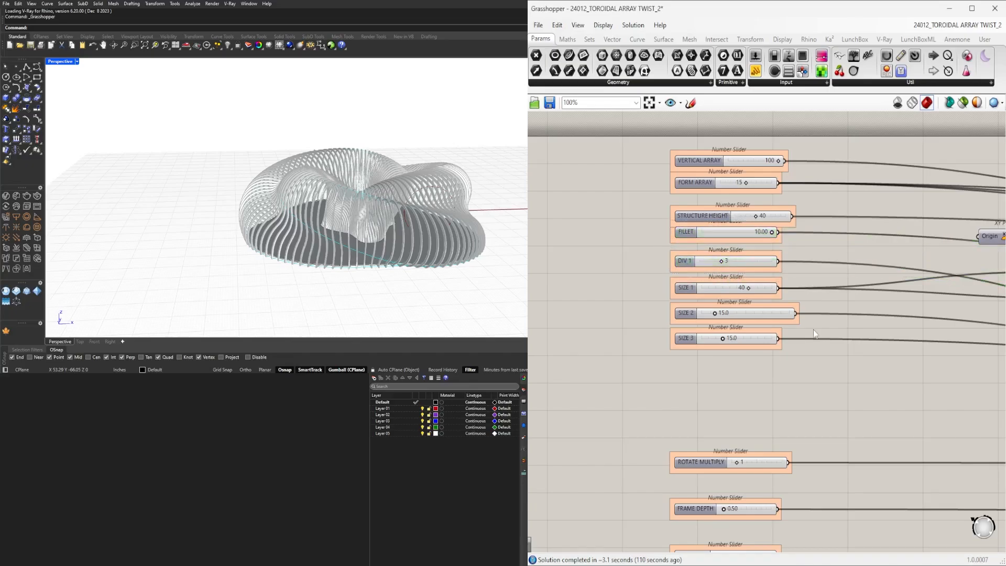
scroll("down", 3)
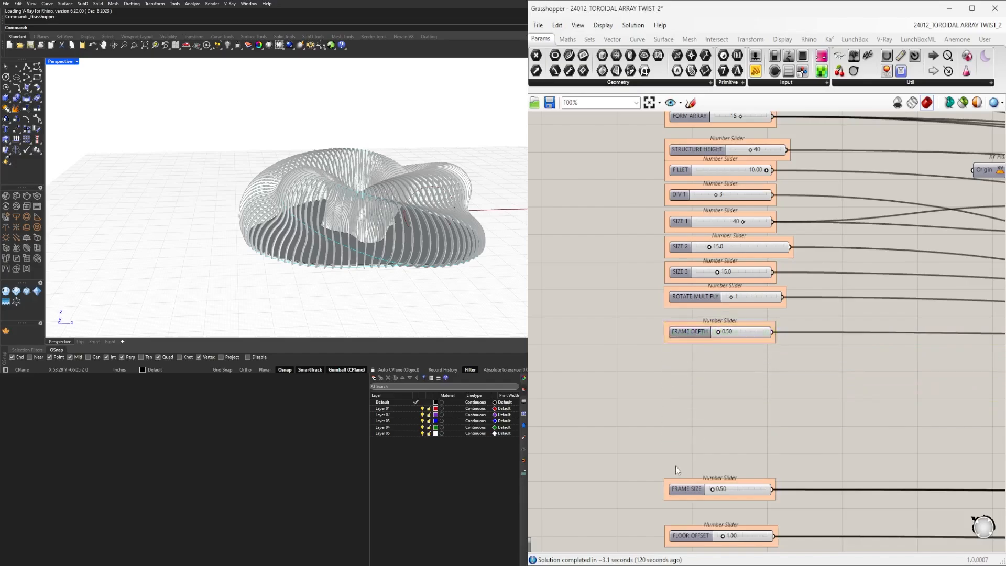
scroll("down", 3)
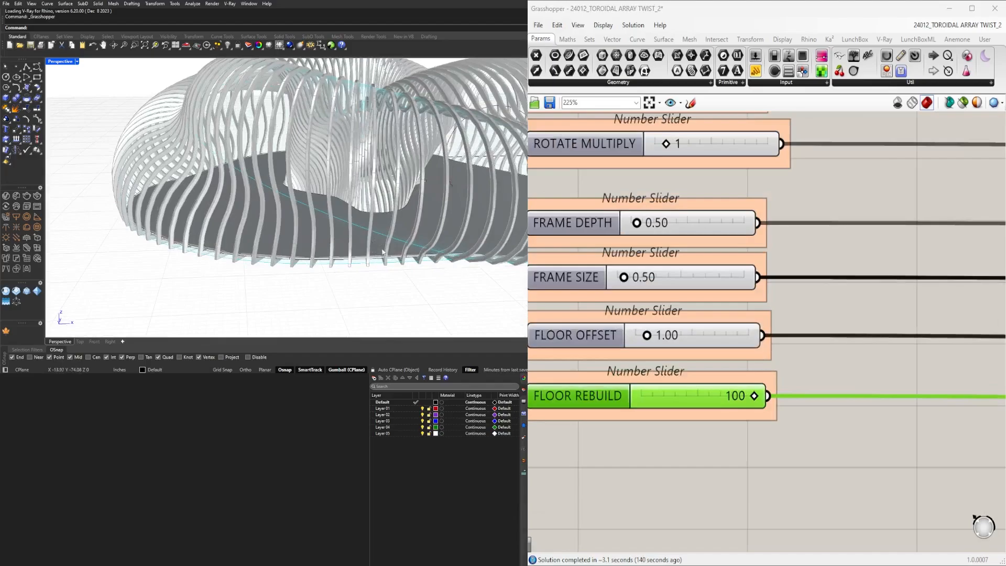
Step: Place FLOOR HEIGHT below FORM ARRAY and pull FRAME DEPTH through FLOOR REBUILD up into the column
left_click_drag(753, 397, 709, 396)
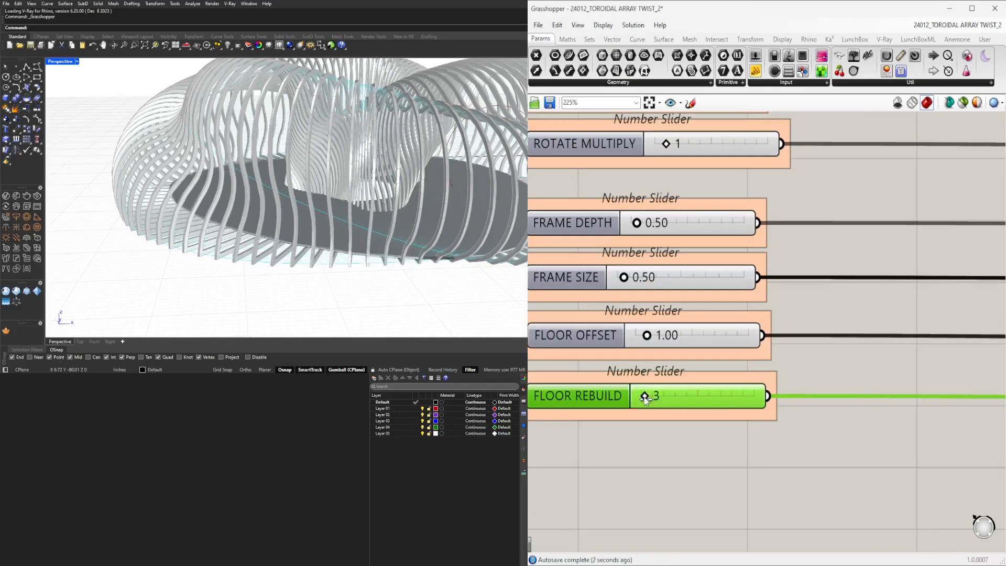
left_click_drag(648, 396, 744, 396)
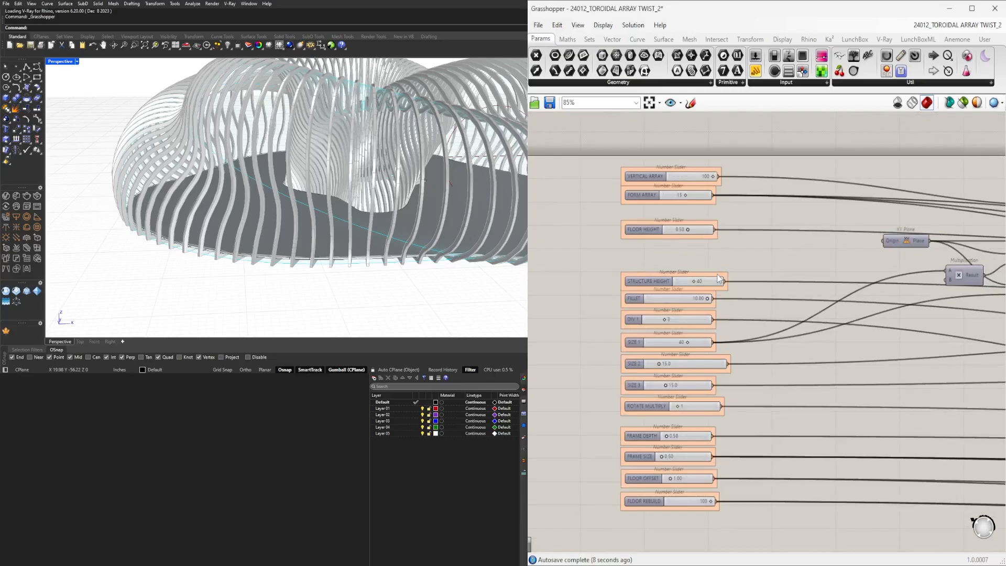
scroll("down", 3)
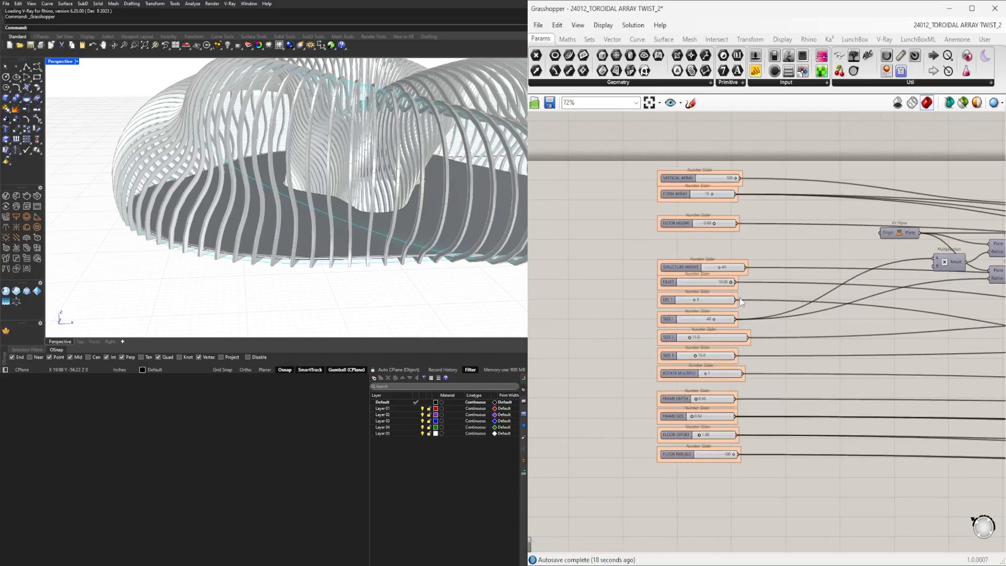
scroll("down", 3)
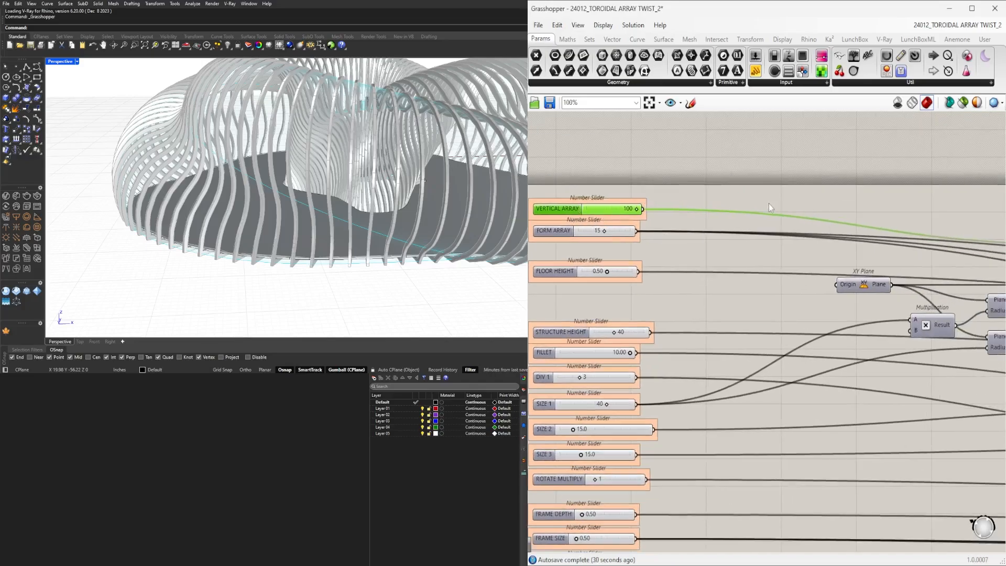
scroll("down", 3)
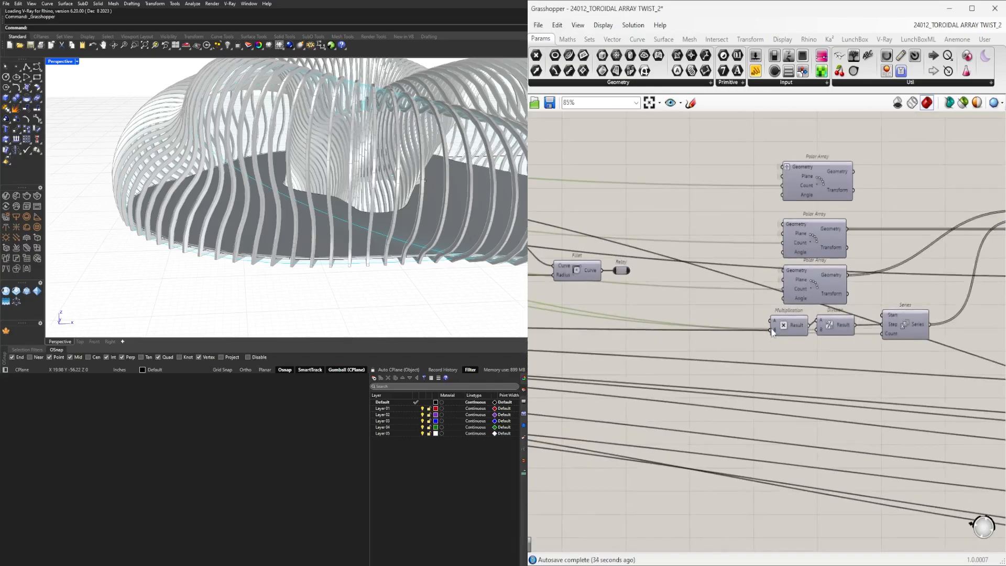
scroll("down", 3)
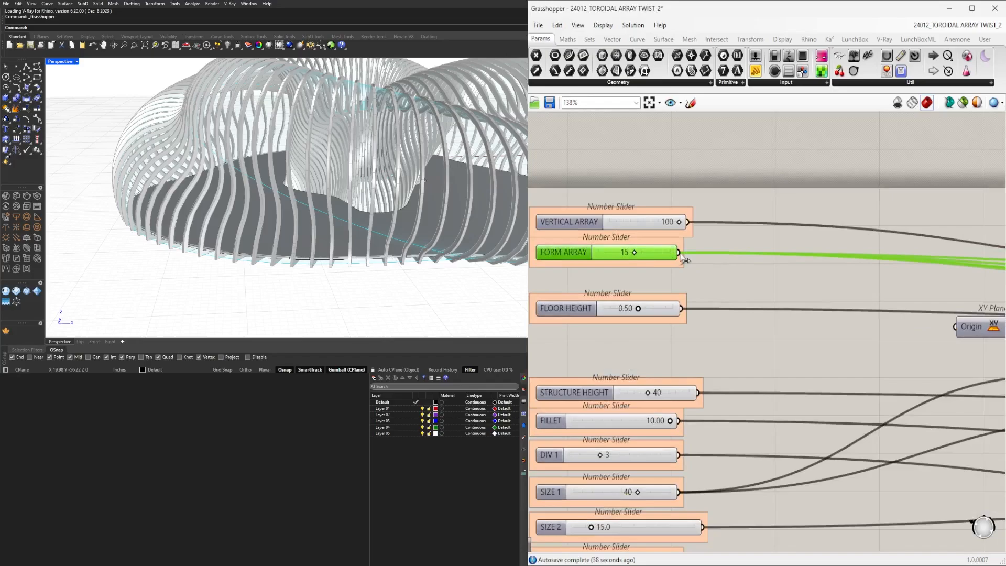
mouse_move(700, 229)
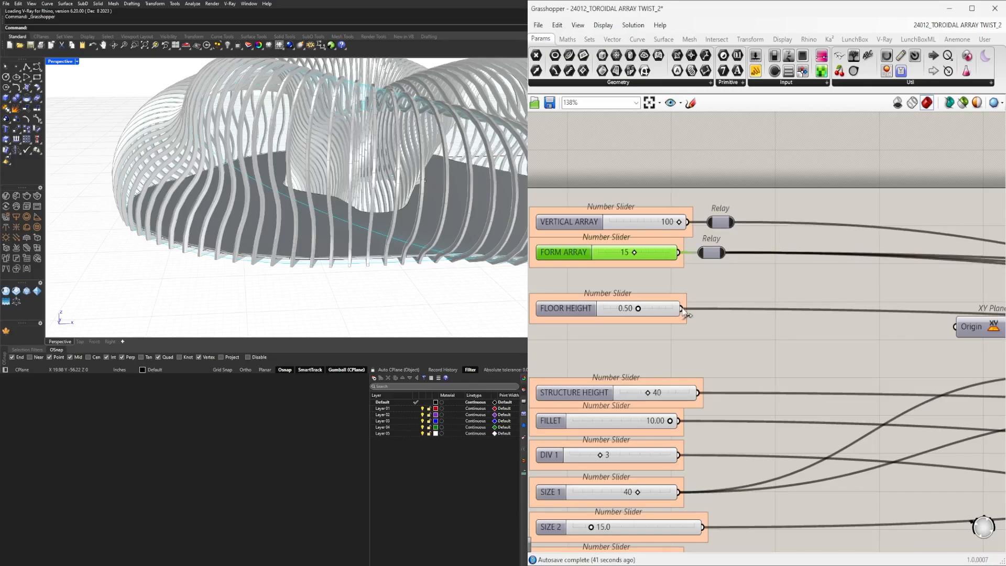
mouse_move(687, 319)
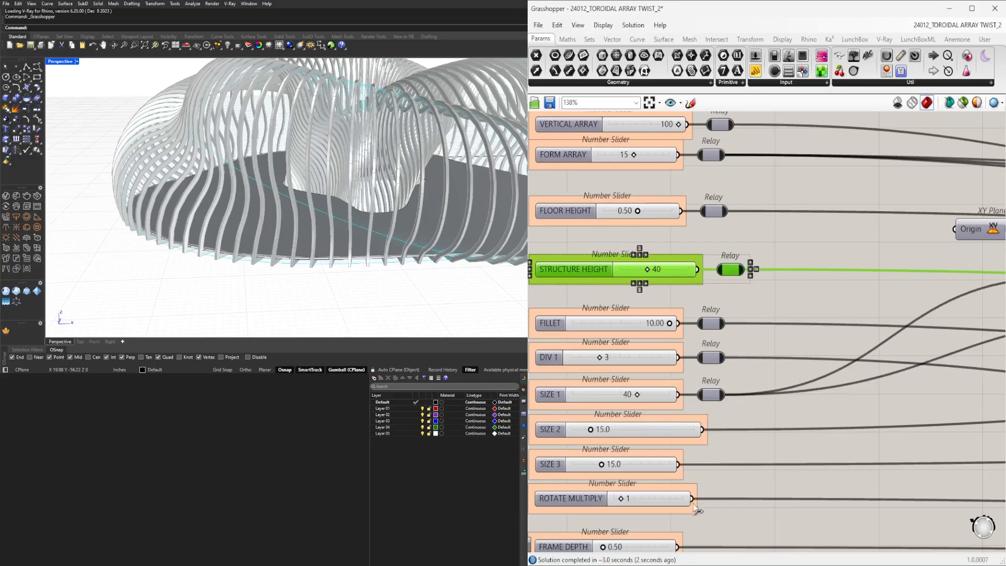
mouse_move(698, 510)
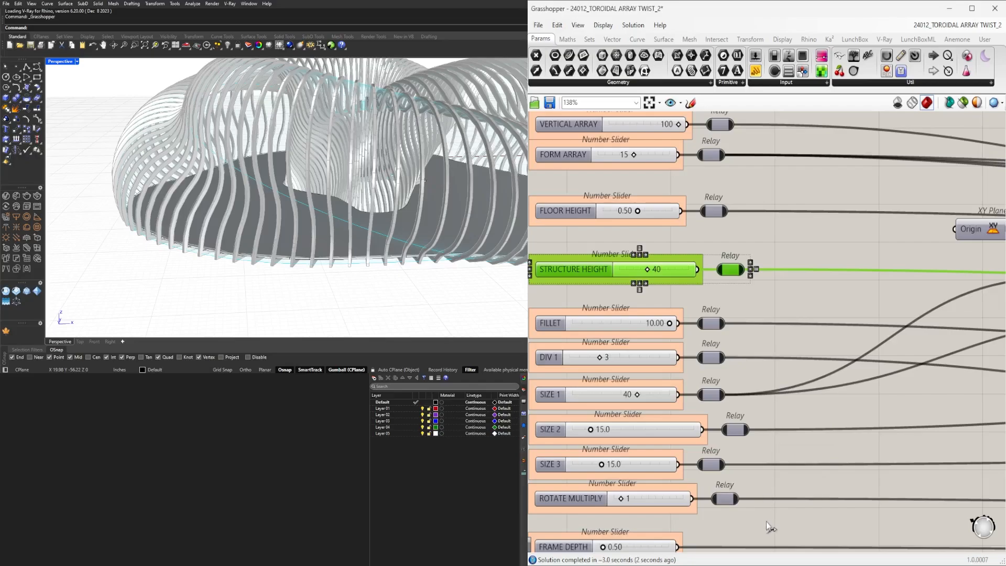
Step: Add a Relay on each slider's output wire from VERTICAL ARRAY through ROTATE MULTIPLY
scroll("down", 3)
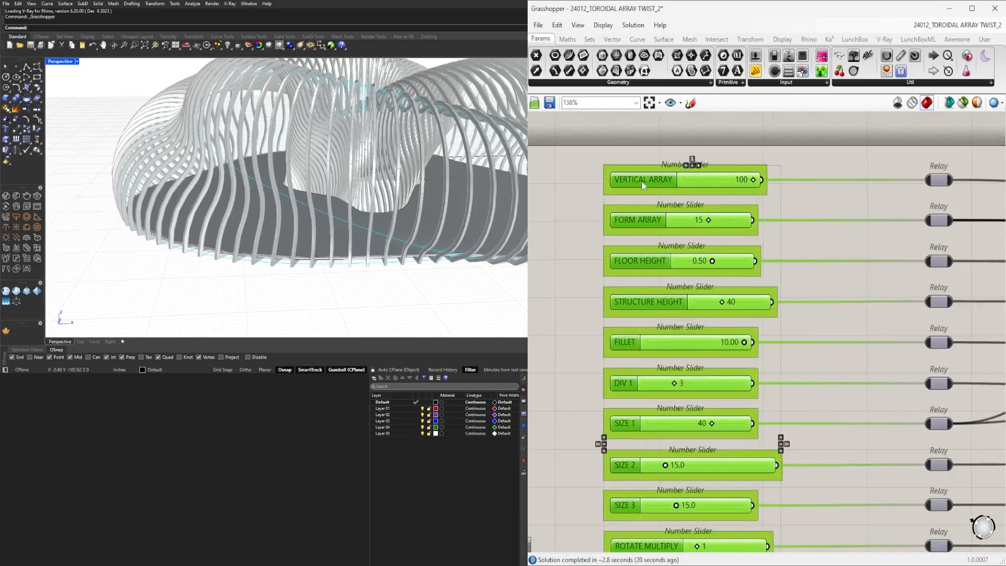
Step: Align the relays in a column right of the sliders and check each slider's outgoing wire
scroll("down", 3)
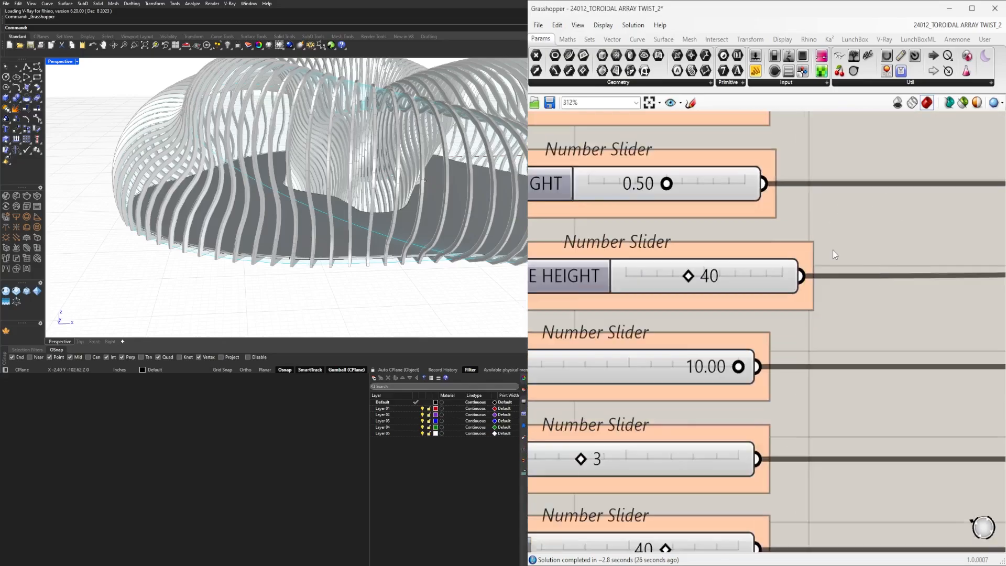
scroll("down", 3)
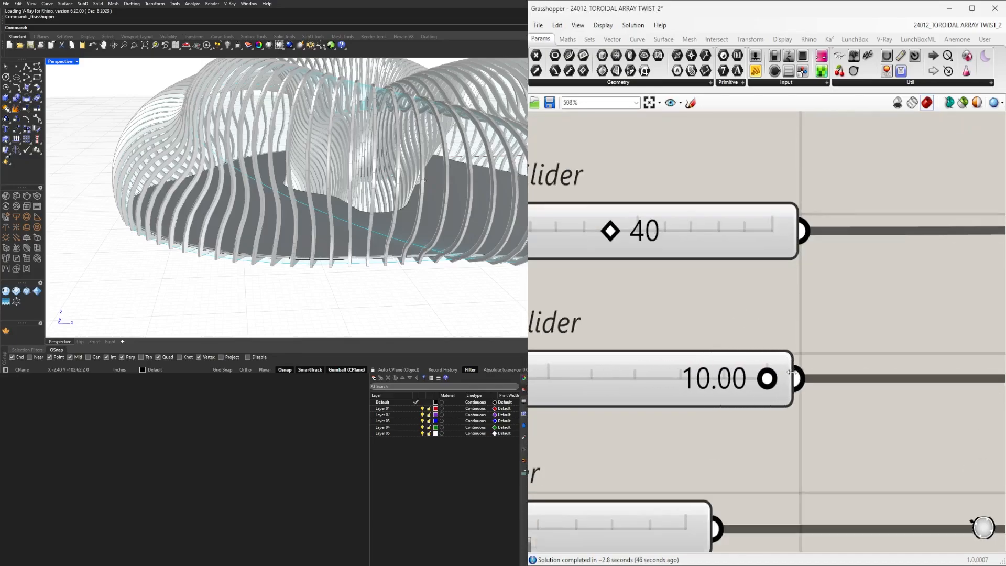
scroll("down", 3)
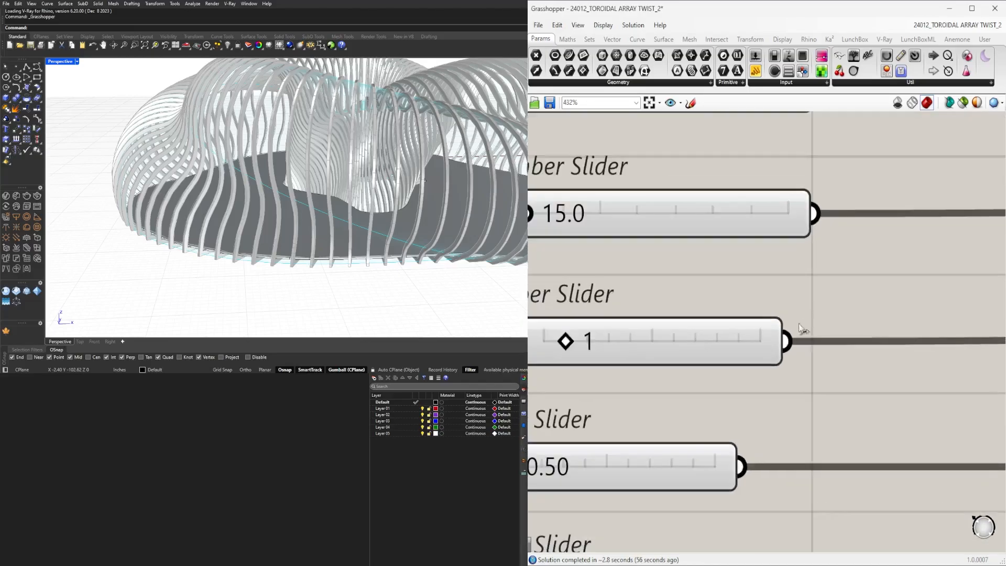
scroll("down", 3)
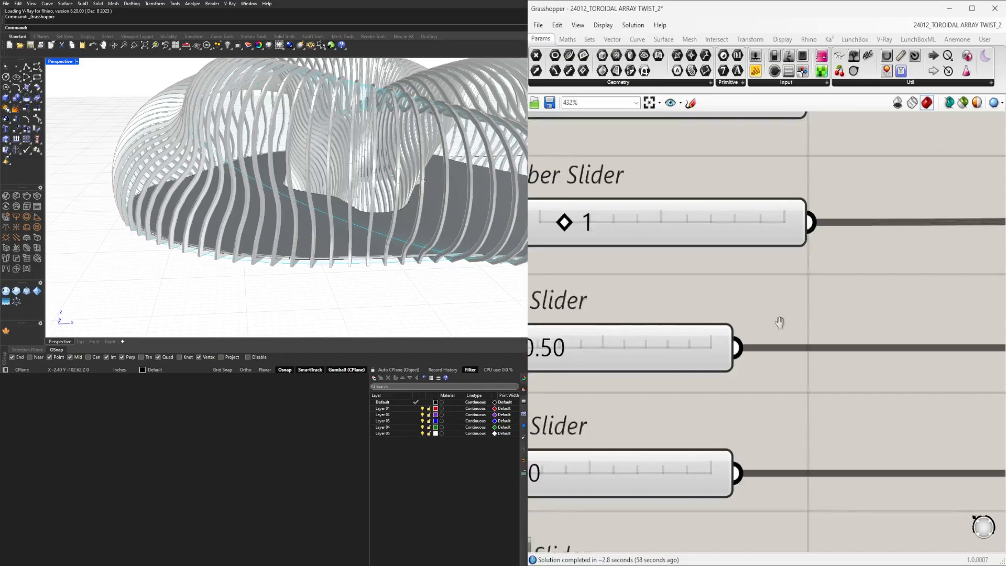
scroll("down", 3)
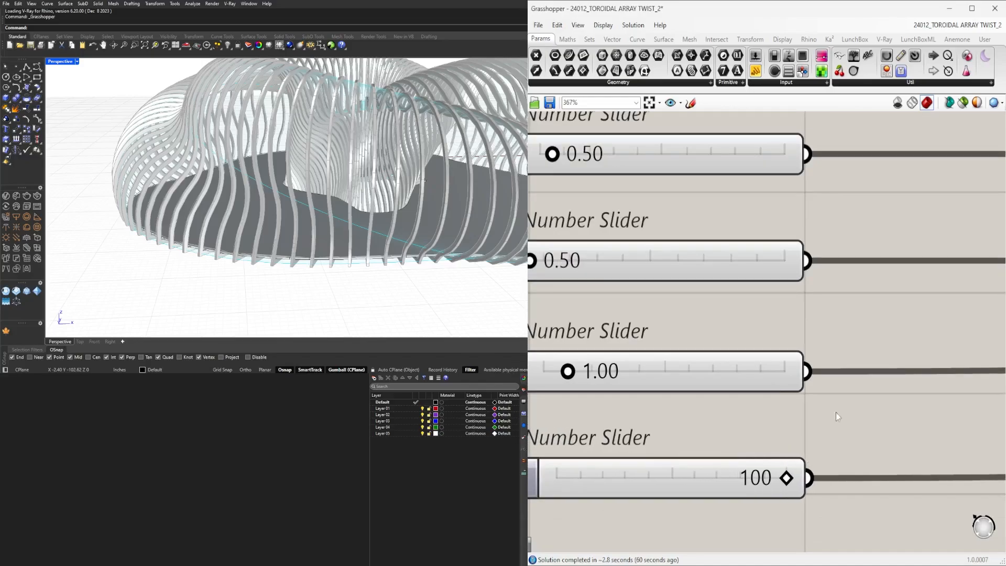
scroll("down", 3)
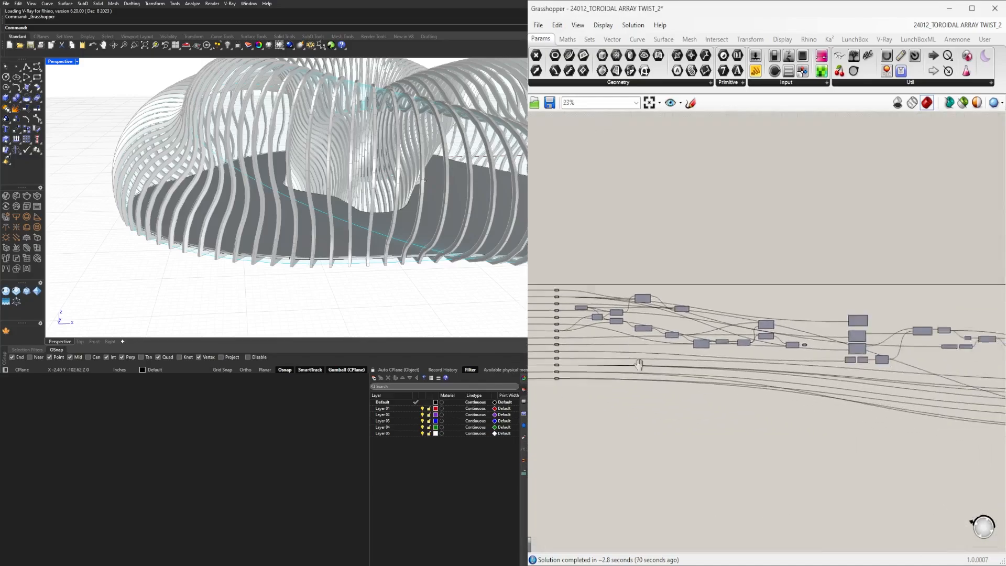
Step: Connect the relayed Geometry params to Custom Preview components with a red Colour Swatch
scroll("down", 3)
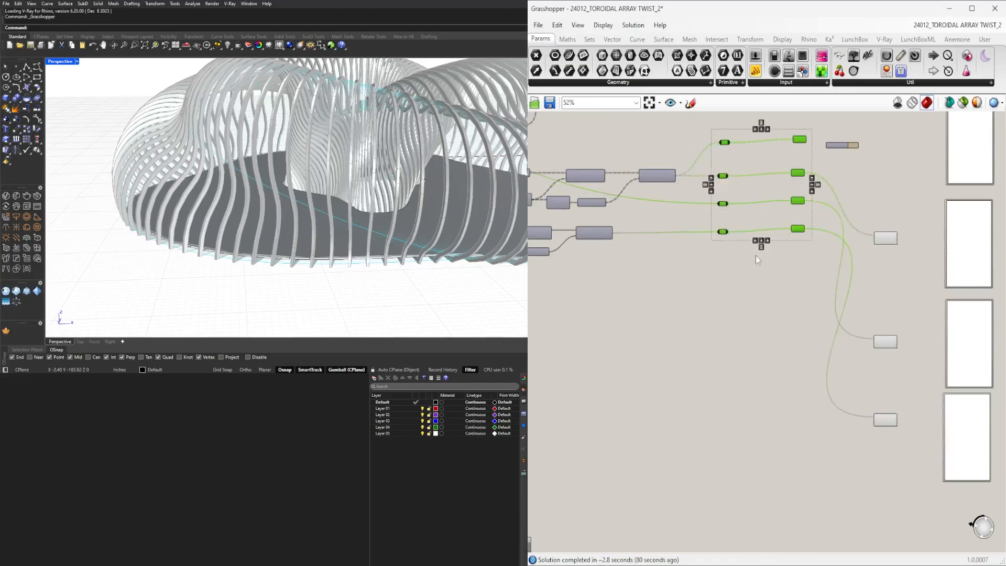
left_click_drag(765, 127, 800, 270)
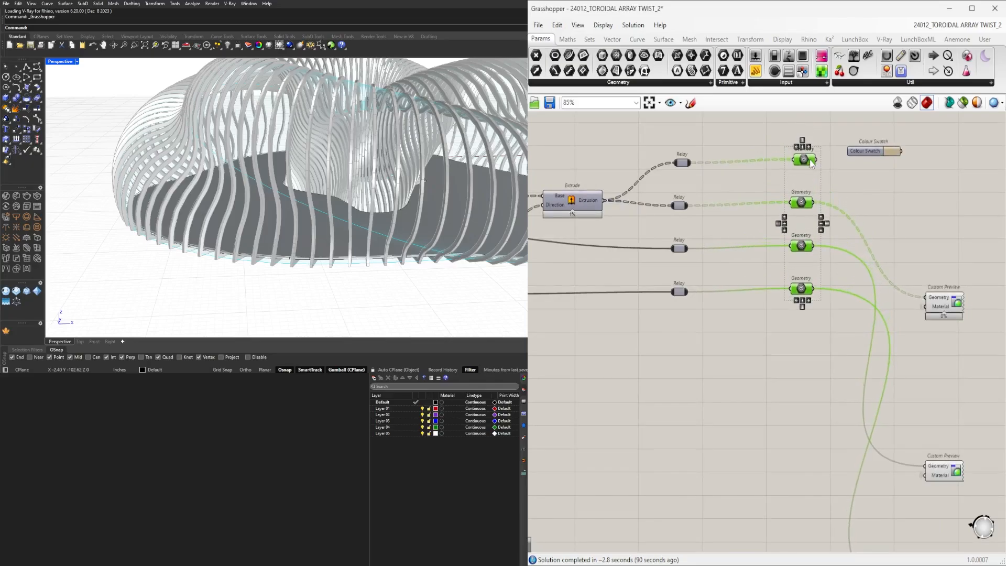
scroll("down", 3)
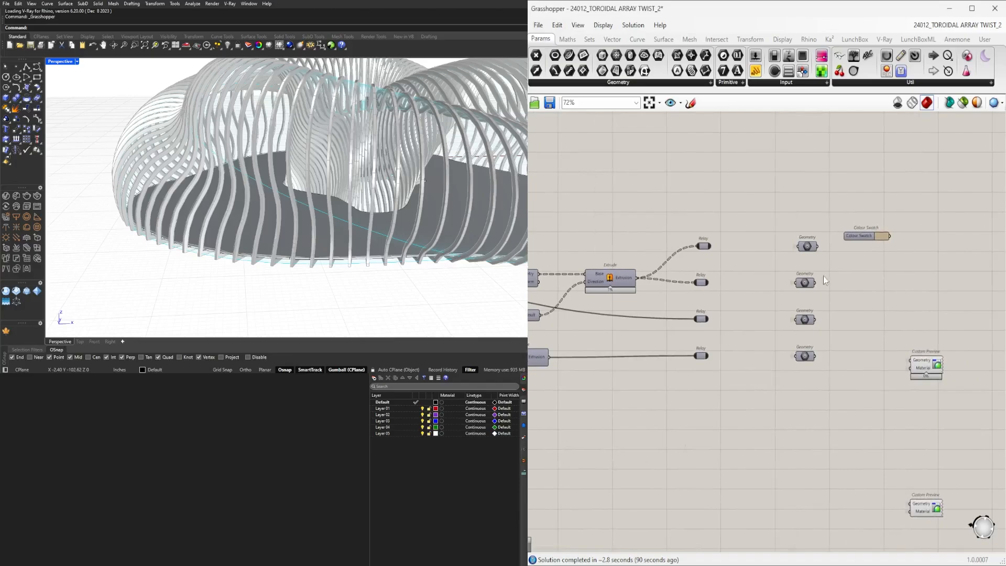
scroll("down", 3)
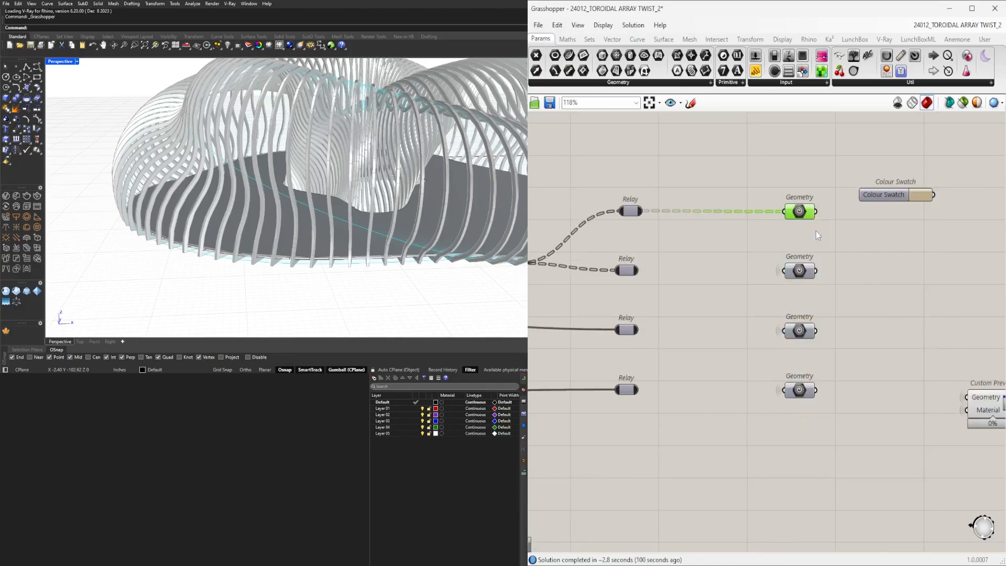
right_click(799, 270)
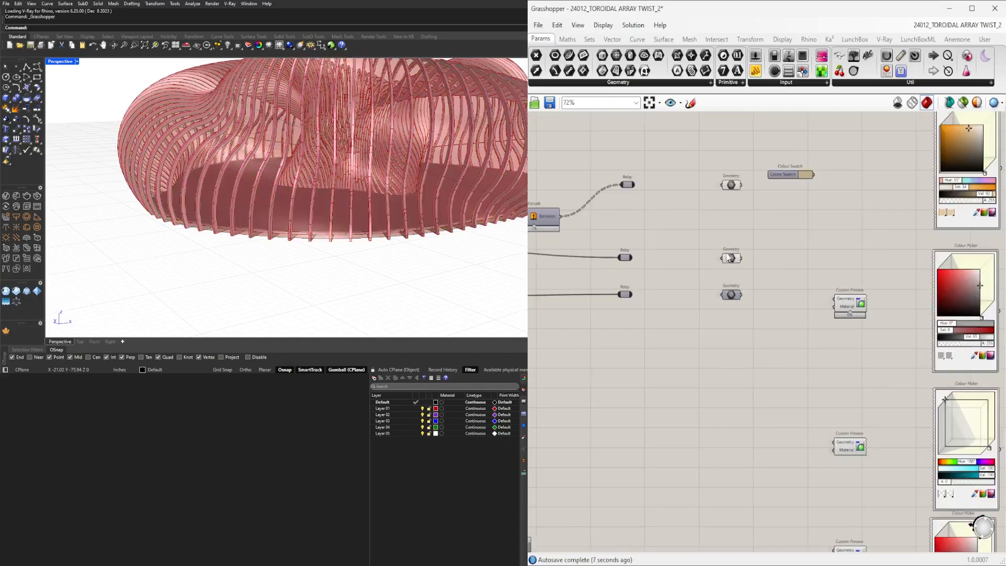
Step: Disable the Geometry parameter's own green preview so only the red custom preview shows
right_click(732, 257)
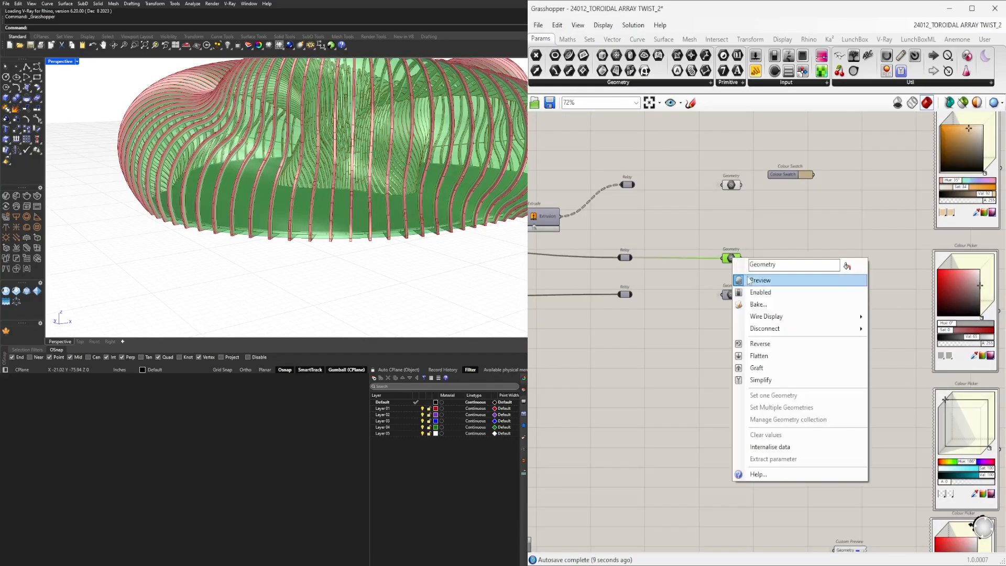
left_click(758, 280)
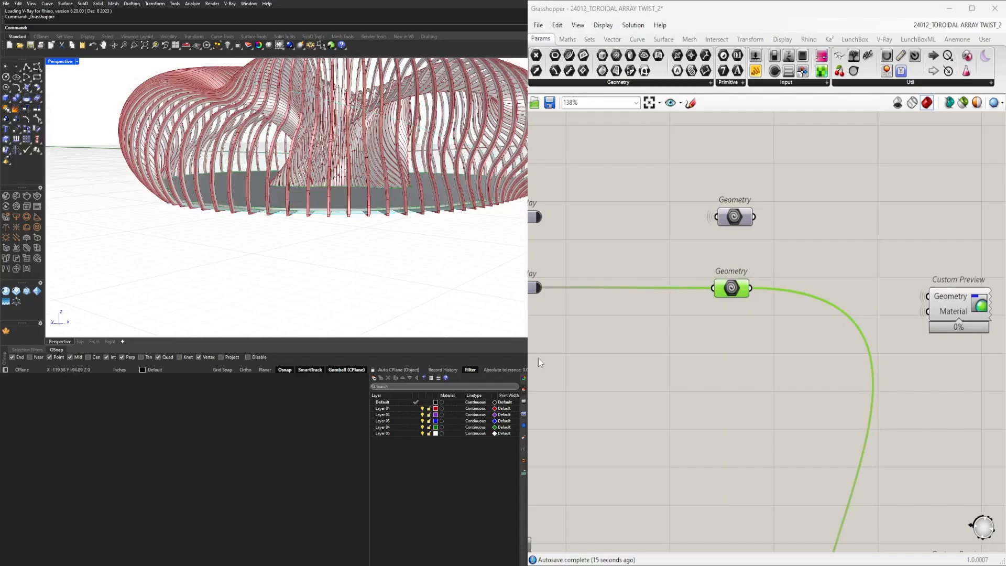
scroll("down", 3)
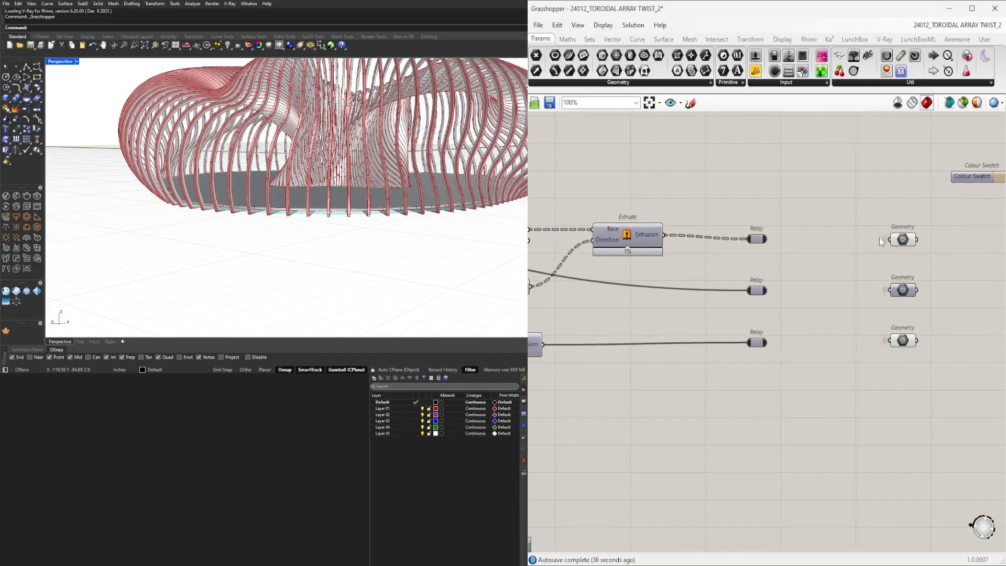
scroll("down", 3)
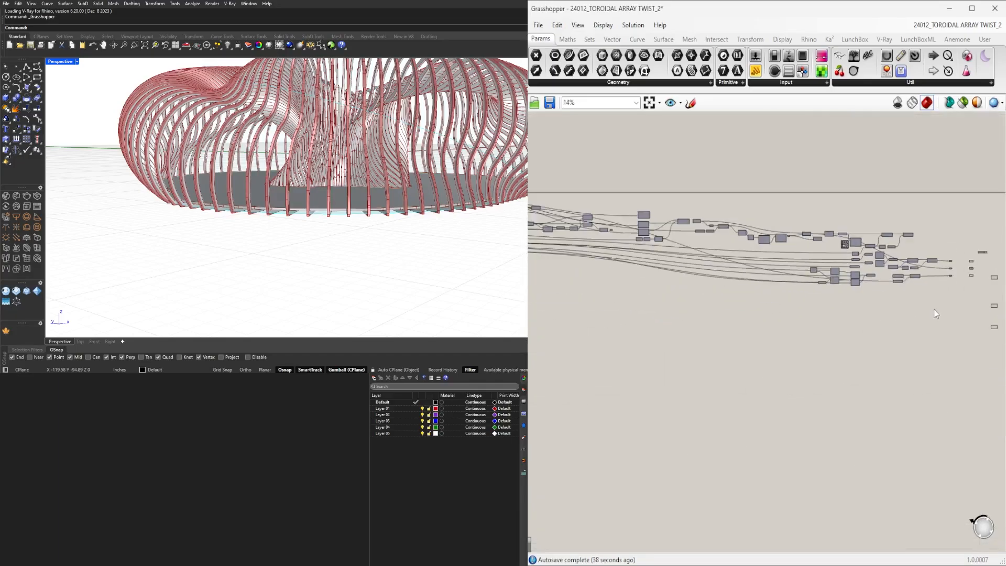
scroll("down", 3)
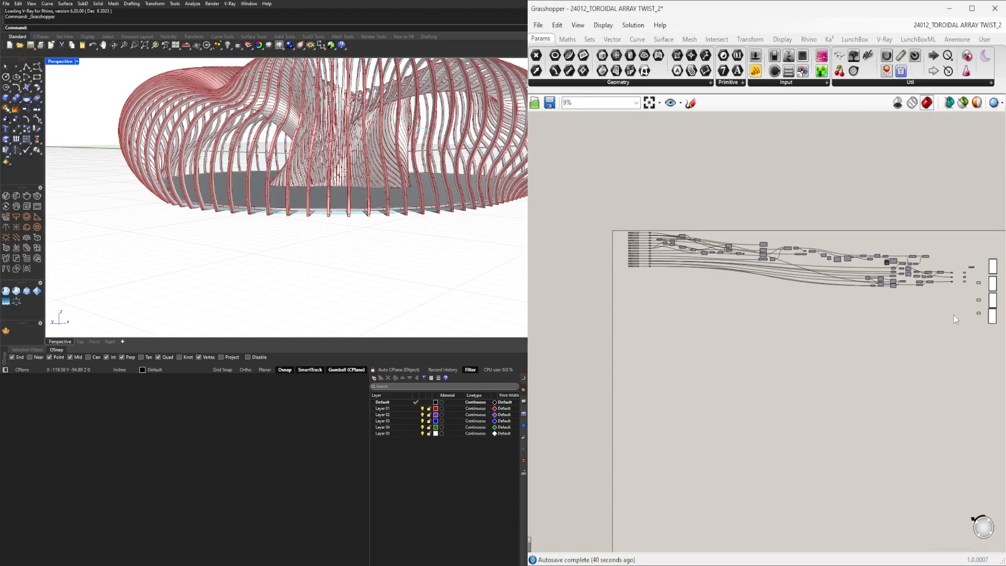
left_click_drag(662, 202, 956, 308)
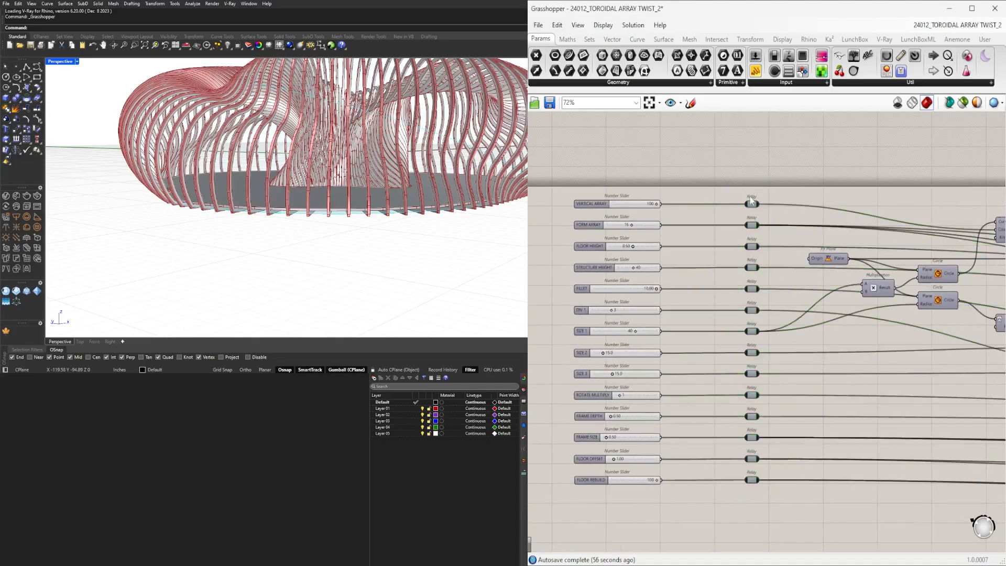
scroll("down", 3)
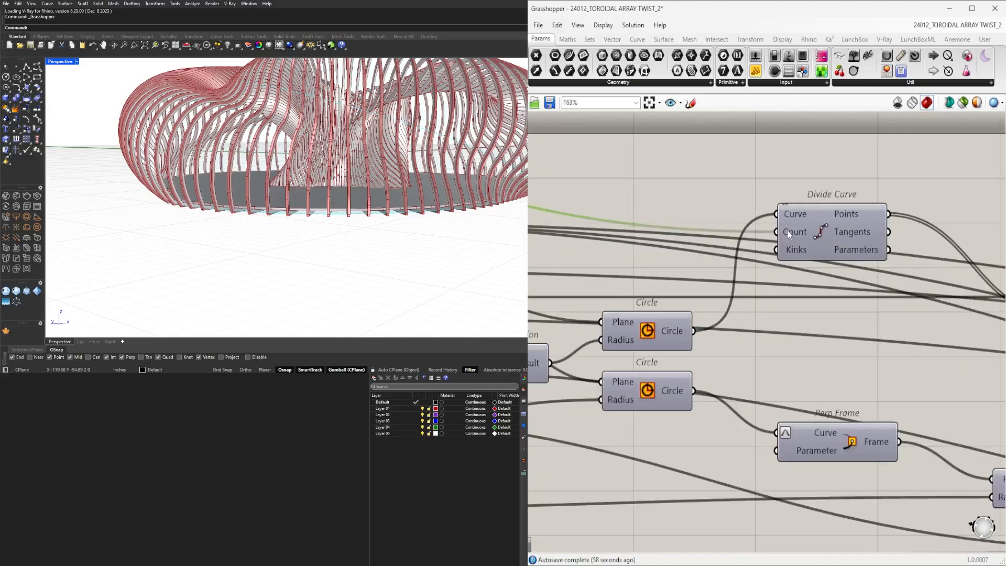
scroll("up", 3)
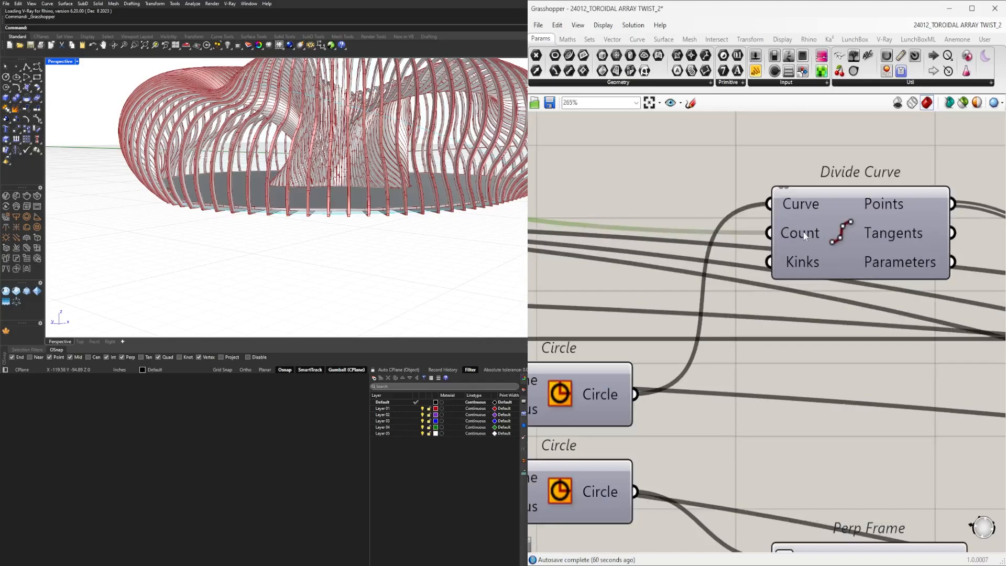
scroll("down", 3)
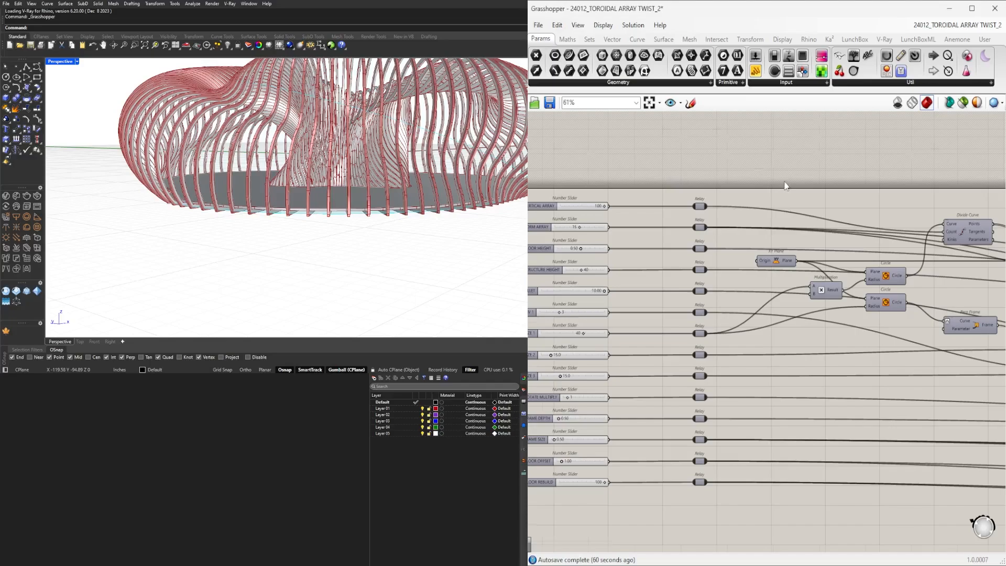
scroll("down", 3)
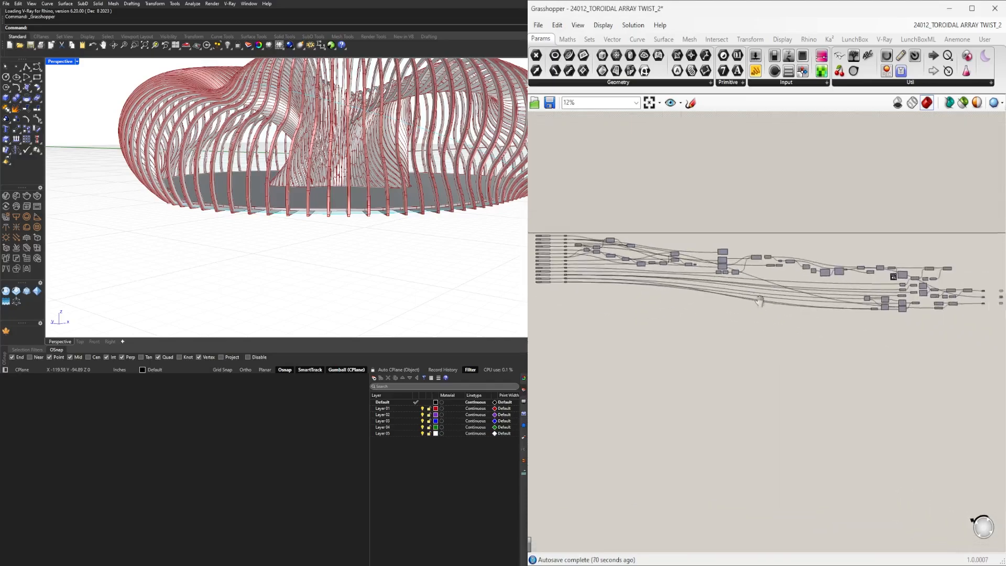
Step: Window-select every component between the sliders and the preview outputs for clustering
left_click_drag(584, 206, 947, 326)
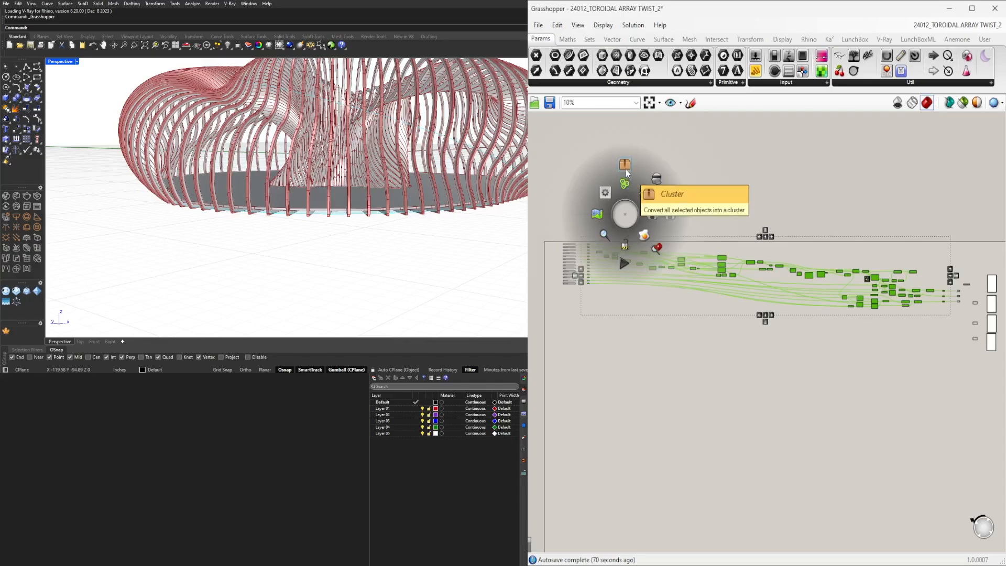
mouse_move(895, 192)
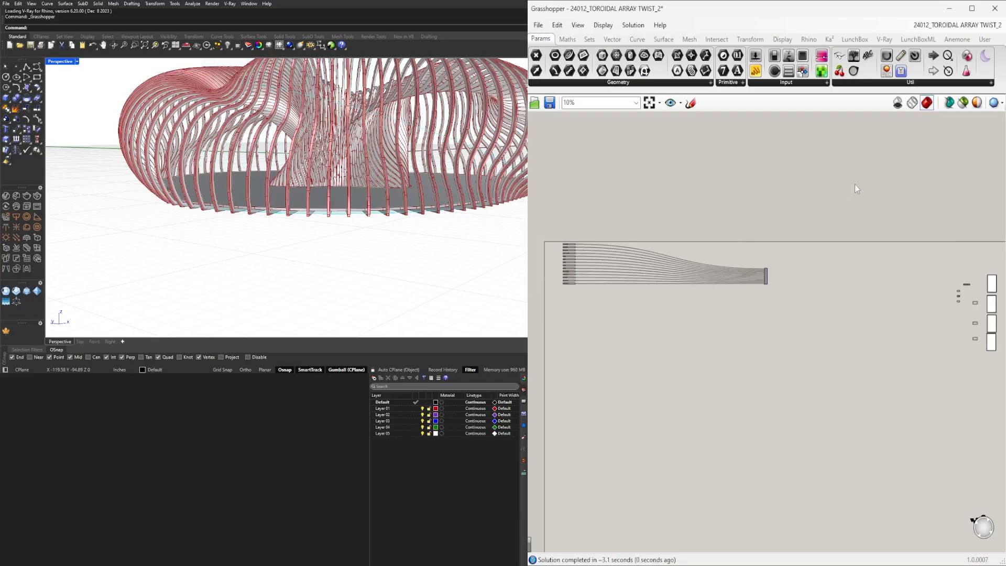
mouse_move(847, 300)
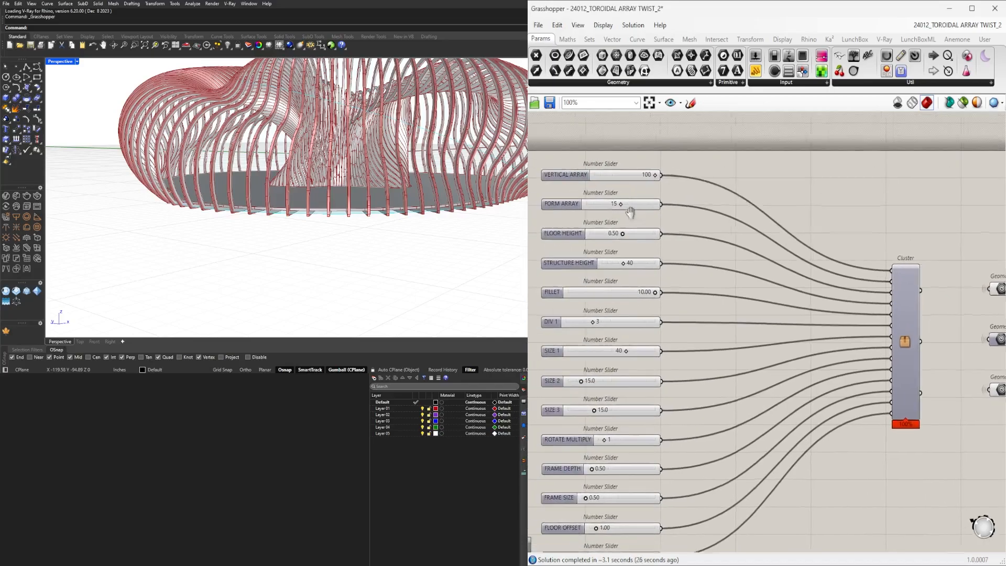
Step: Copy the VERTICAL ARRAY and FLOOR HEIGHT slider names onto the first cluster inputs
right_click(572, 175)
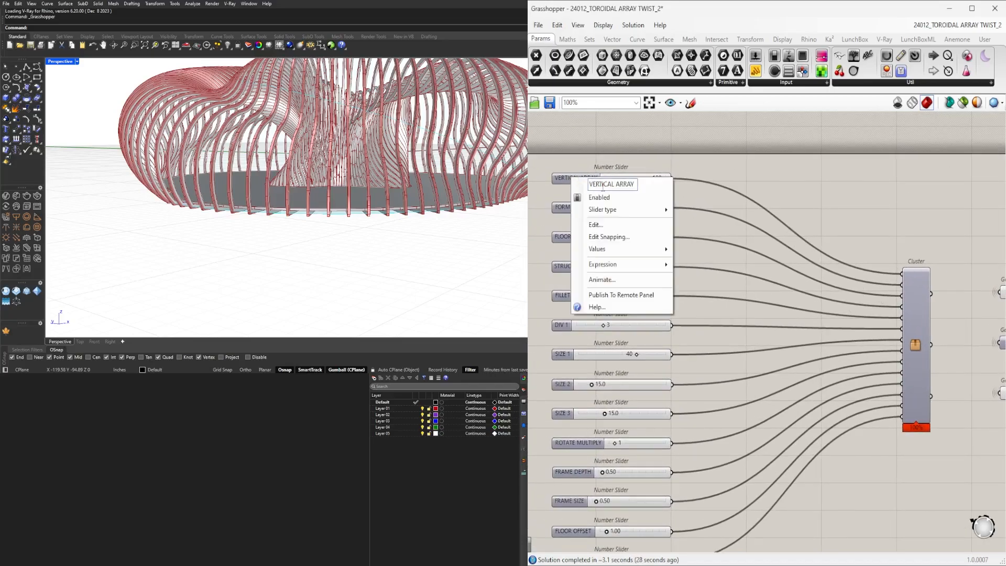
left_click(612, 184)
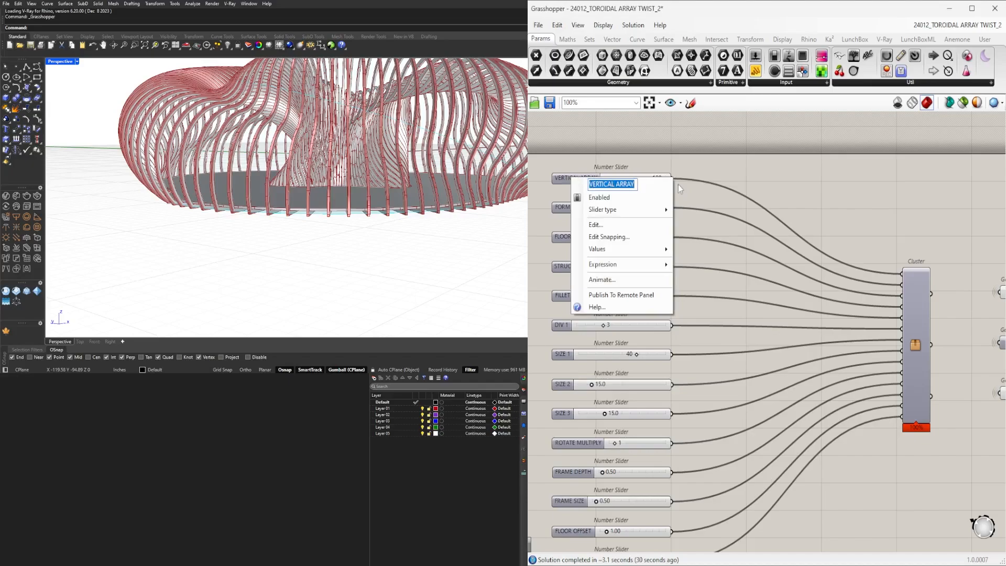
mouse_move(724, 193)
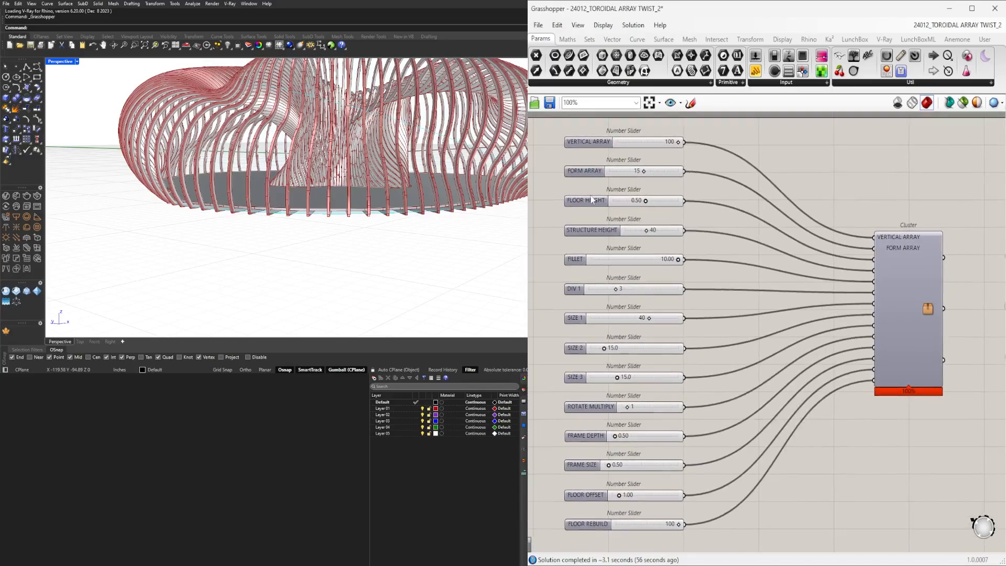
right_click(586, 200)
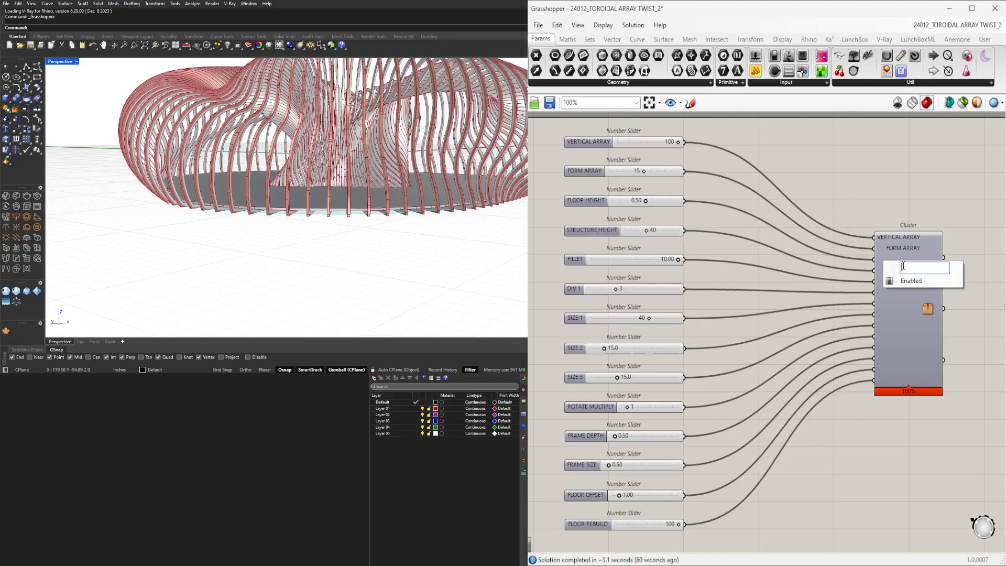
right_click(592, 230)
type("FILLET")
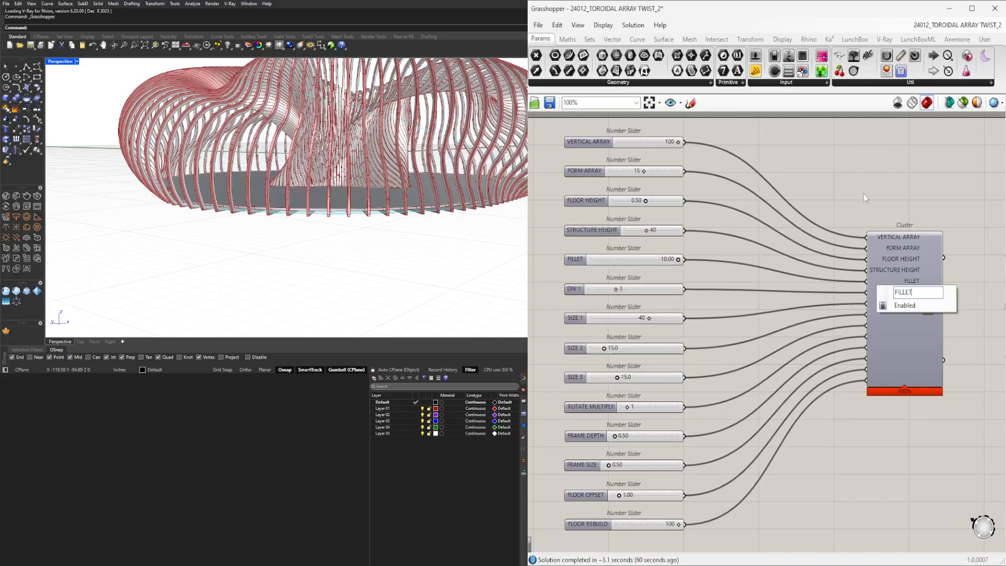
Step: Name the next four cluster inputs after the sliders feeding them
right_click(574, 290)
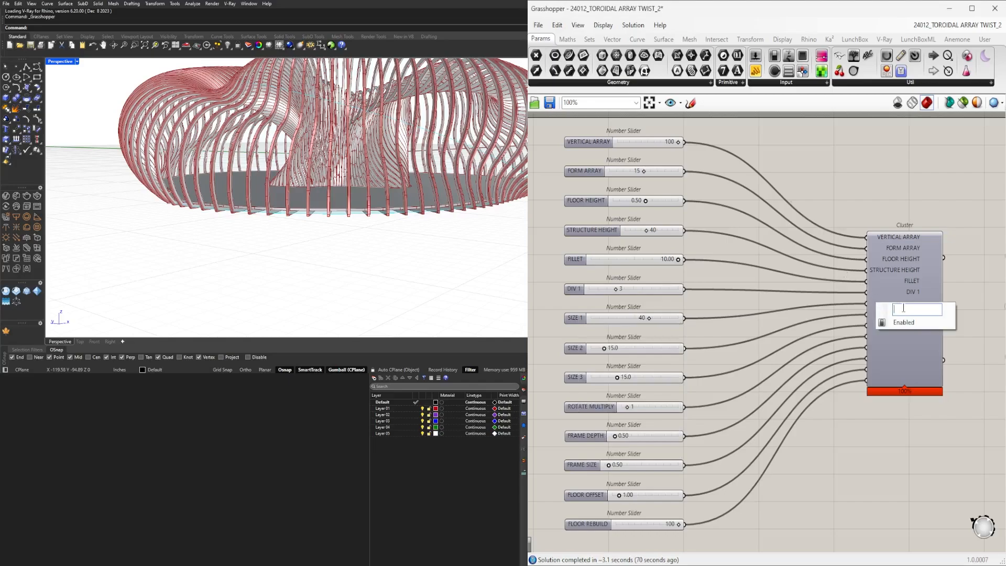
right_click(575, 348)
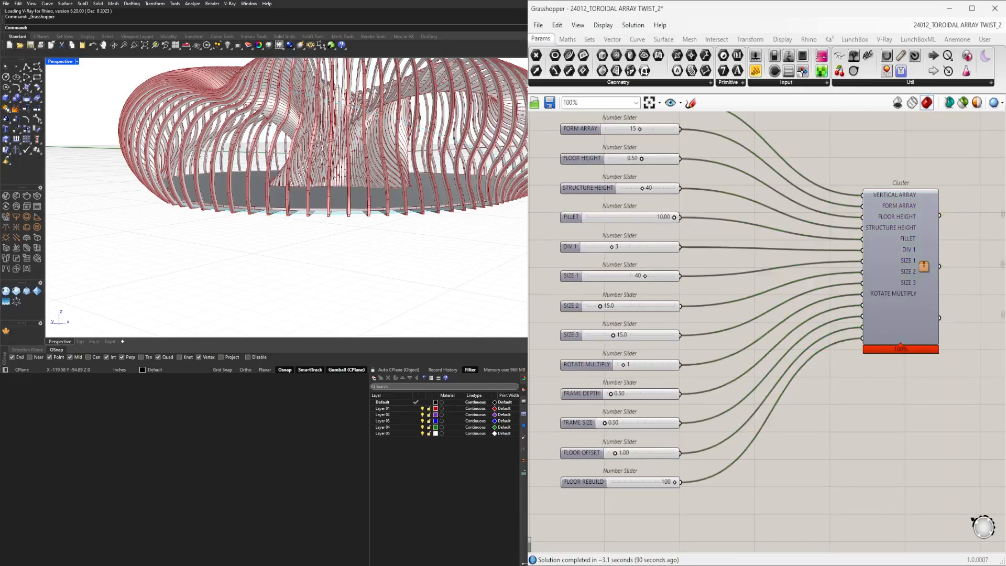
right_click(581, 393)
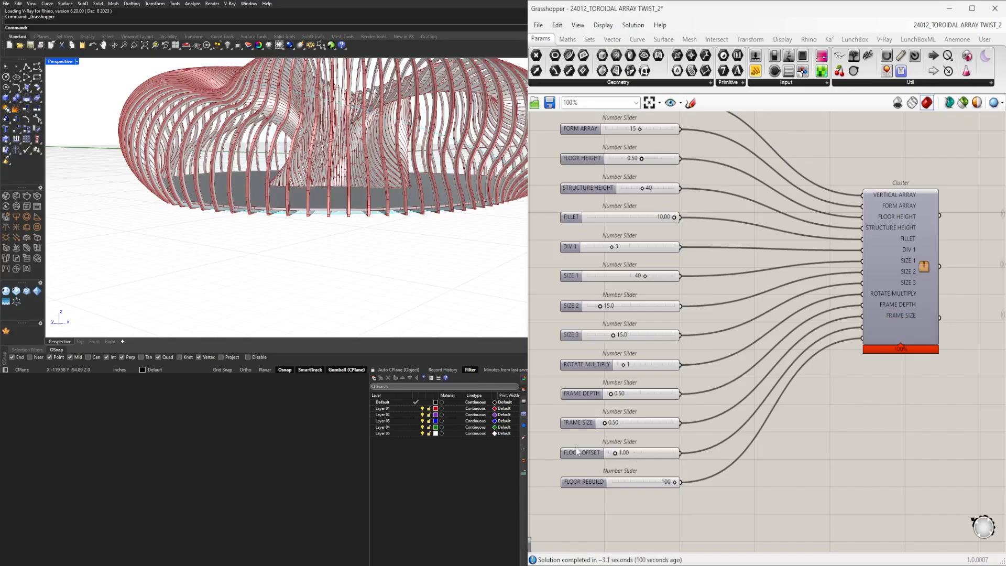
right_click(578, 453)
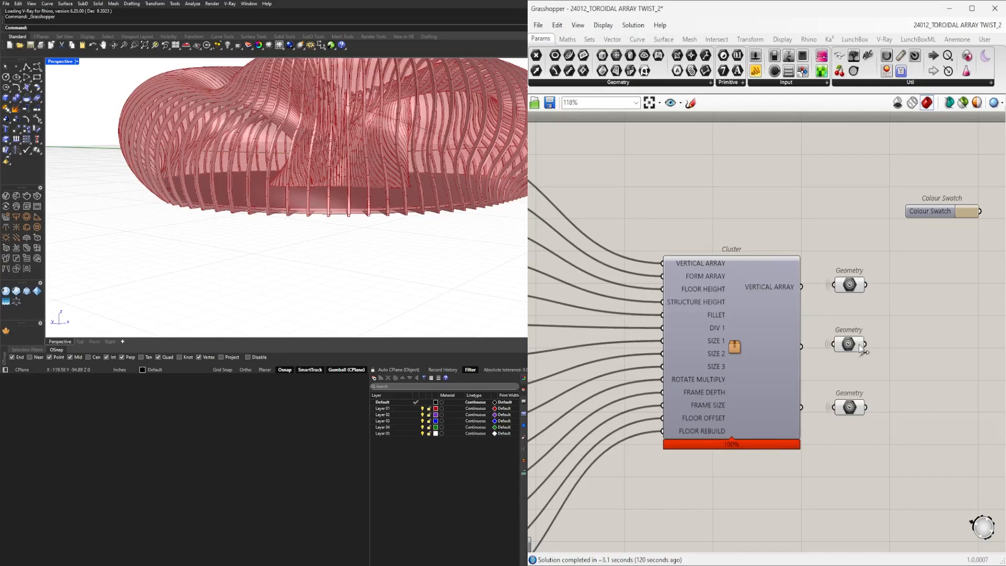
Step: Name the cluster's second and third outputs OUTSIDE SKIN and FLOOR PLATE
left_click(849, 344)
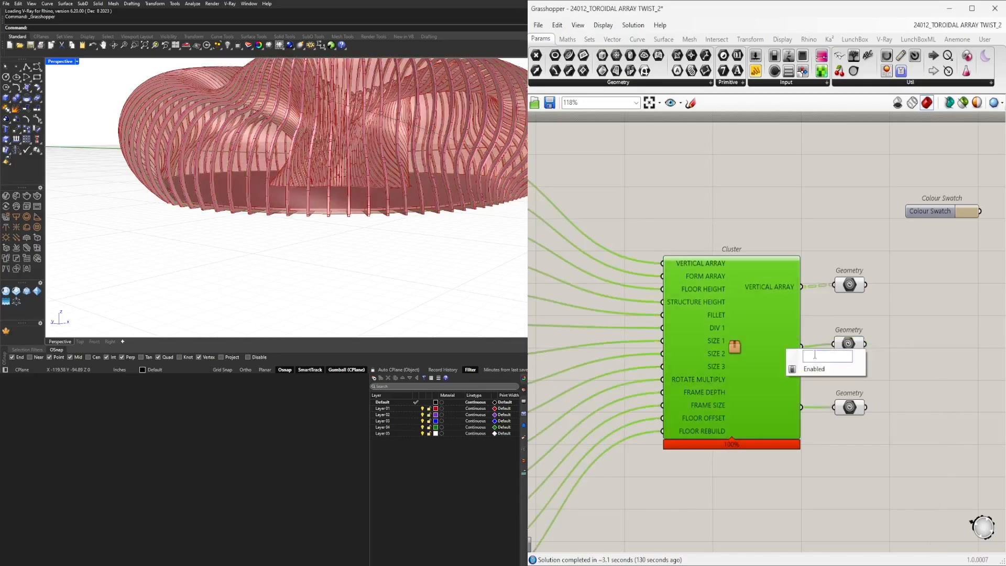
type("OUTSIDE SKIN")
type("FLOOR PLATE")
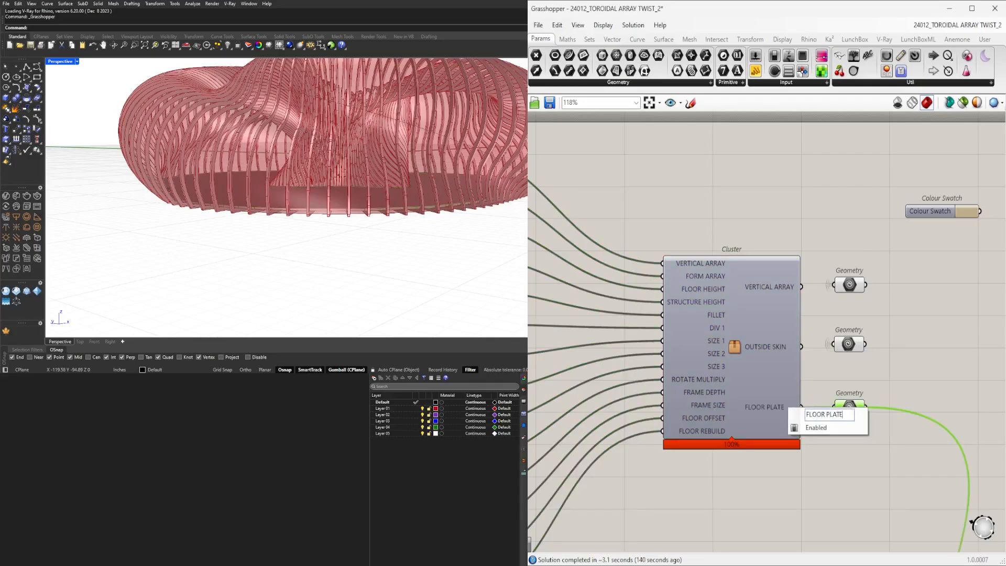
scroll("down", 3)
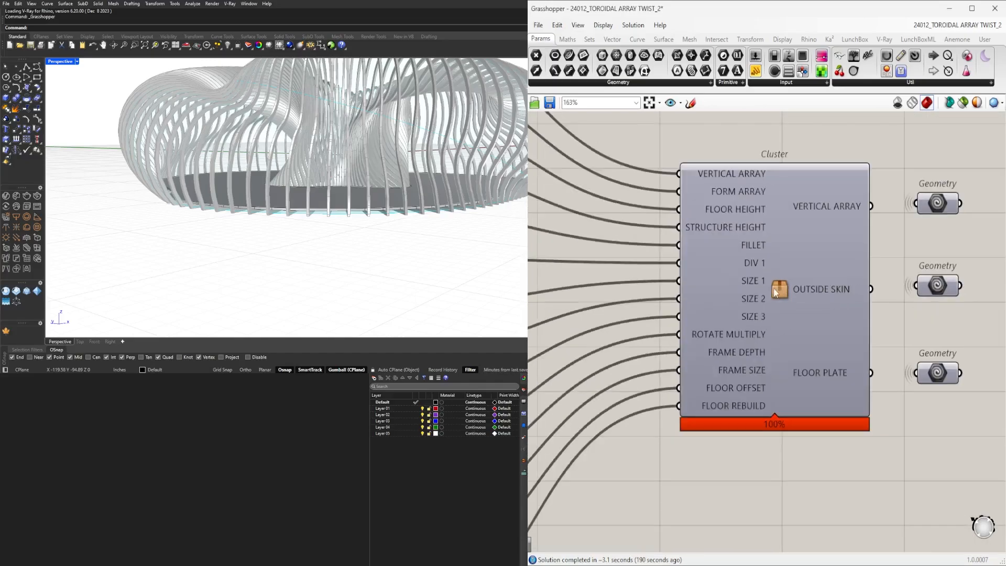
Step: Set the cluster's name, nickname and description to 24012_TOROIDAL-ARRAY-TWIST-1 in its properties
right_click(775, 289)
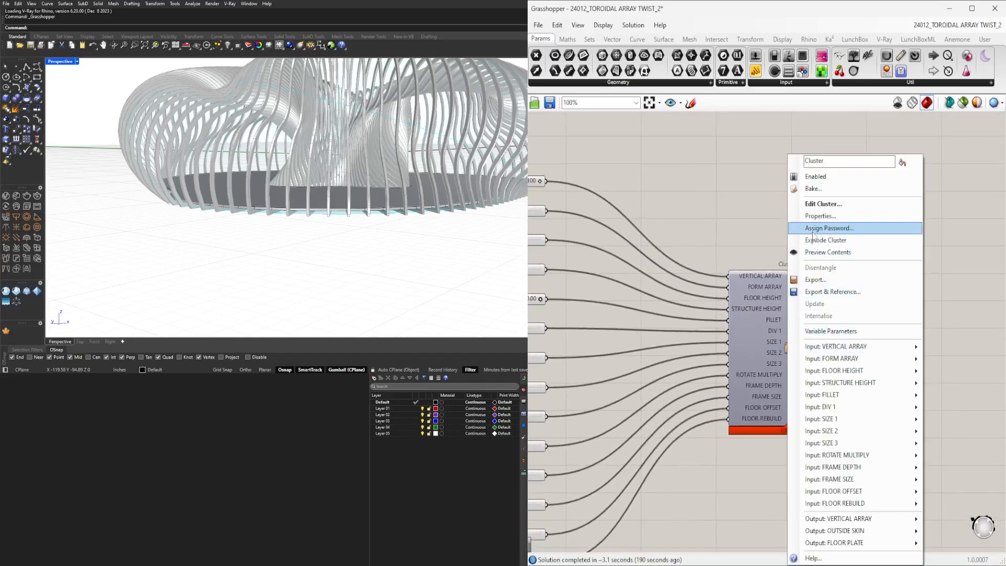
left_click(821, 216)
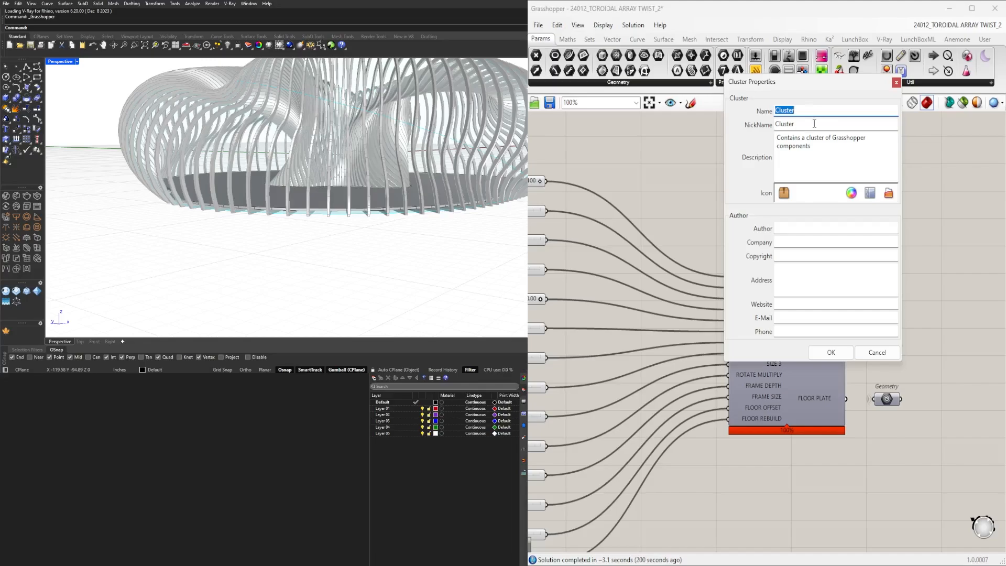
type("24012_TOROIDAL-ARRAY")
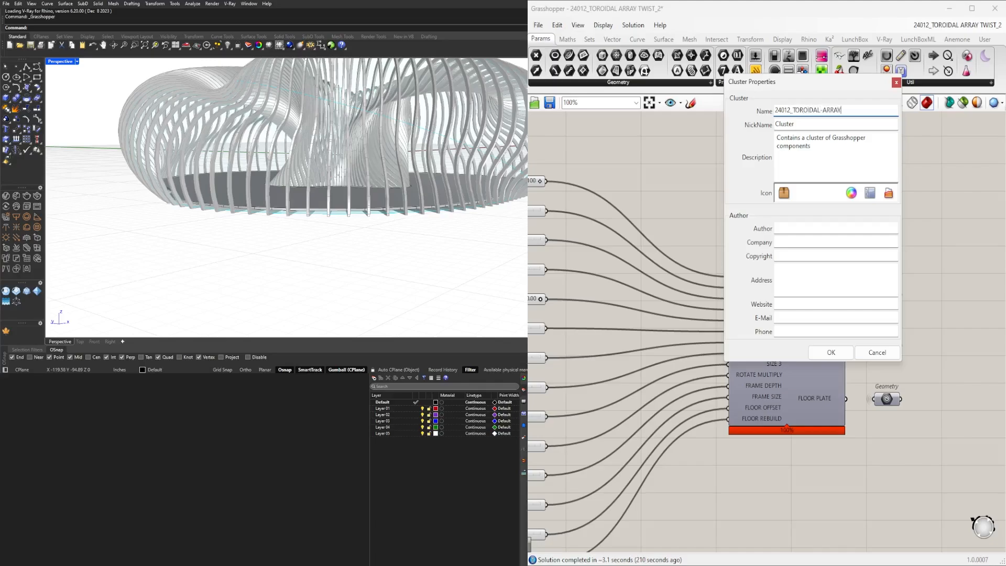
type("TWIST-1")
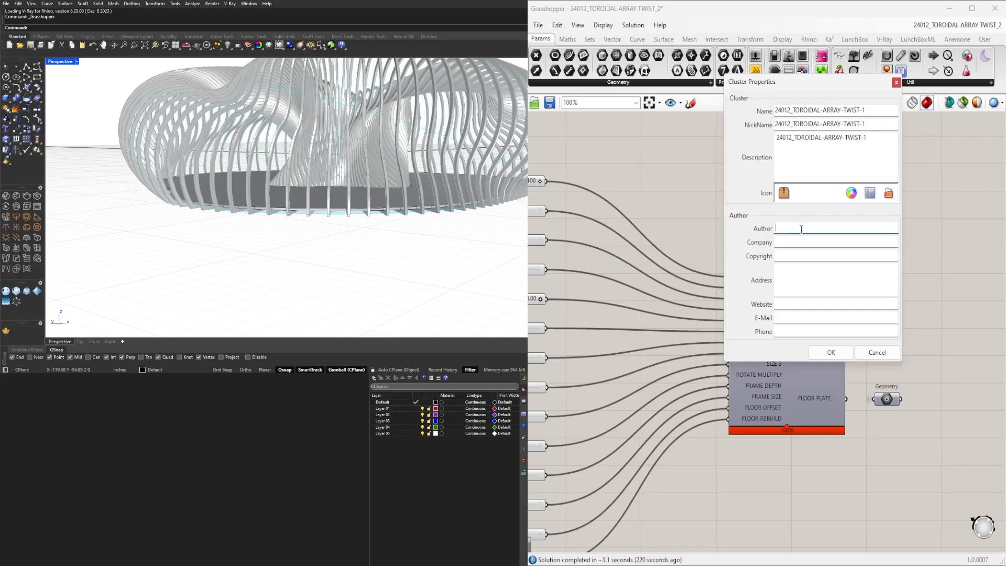
Step: Fill the cluster's author fields with COPETEDAVID.COM
type("COPETEDAVID.COM")
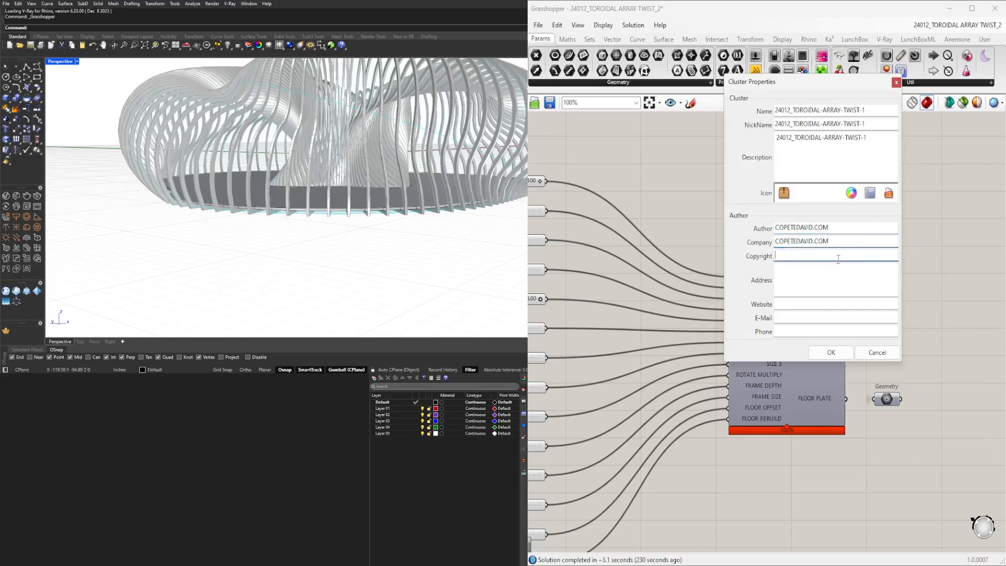
type("COPETEDAVID.COM")
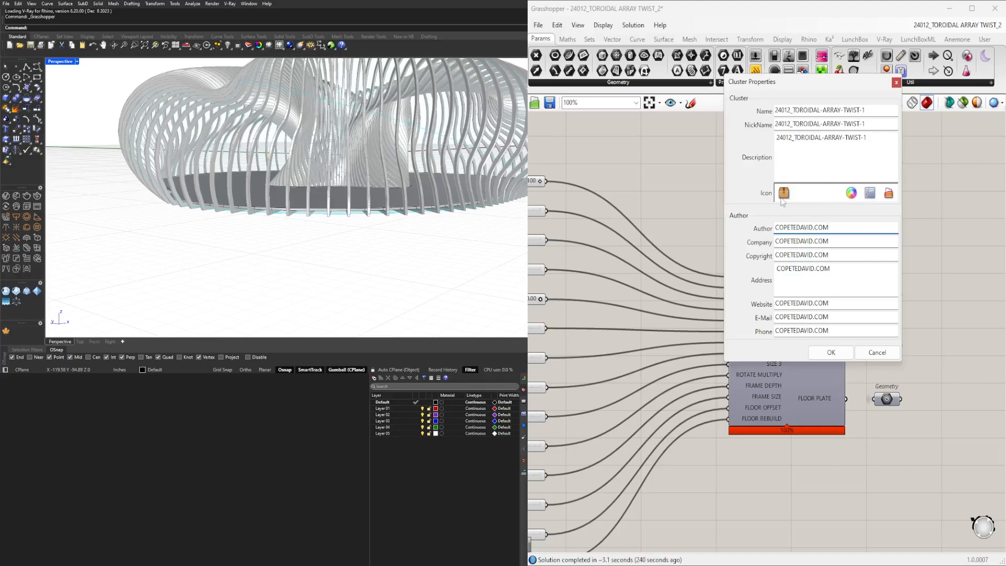
mouse_move(851, 193)
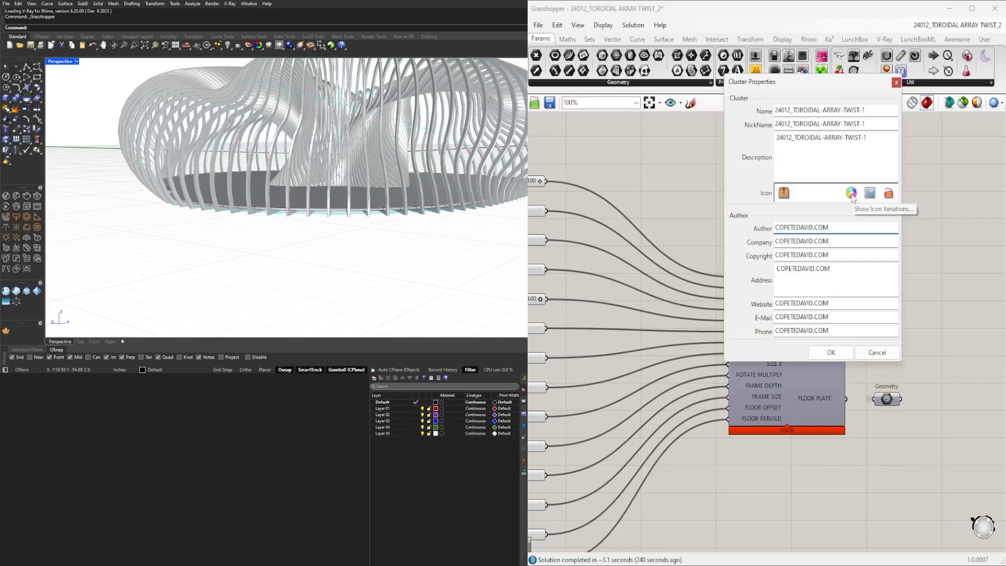
Step: Load DCO-ICON1 from the 0_SCRIPT STORE folder as the cluster icon and apply the properties
left_click(851, 193)
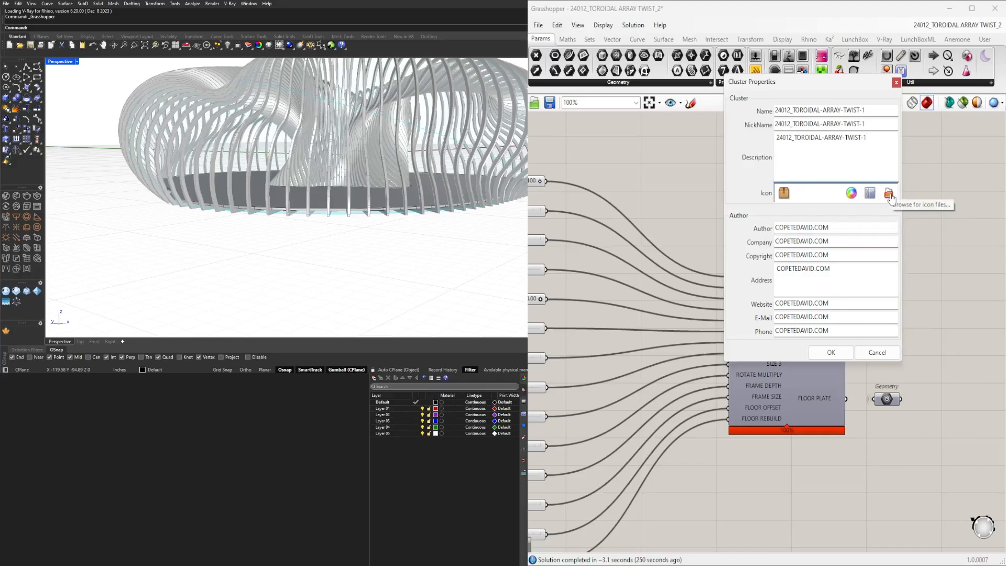
left_click(888, 193)
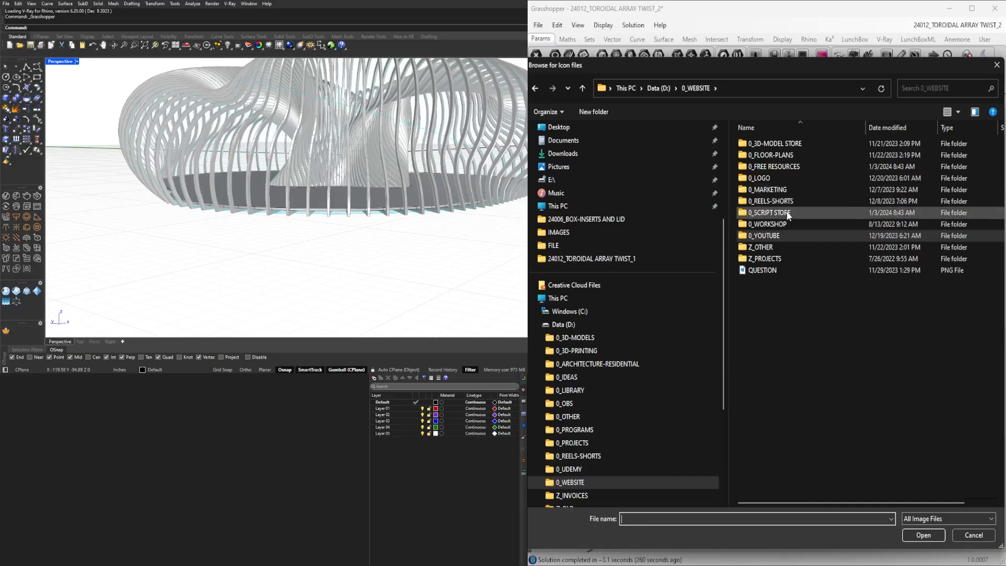
double_click(770, 213)
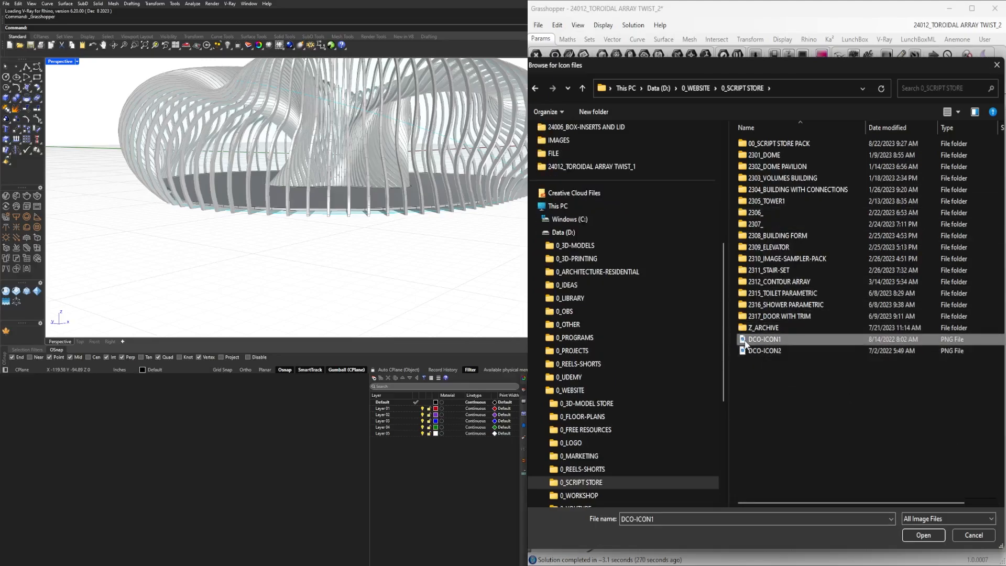
left_click(923, 534)
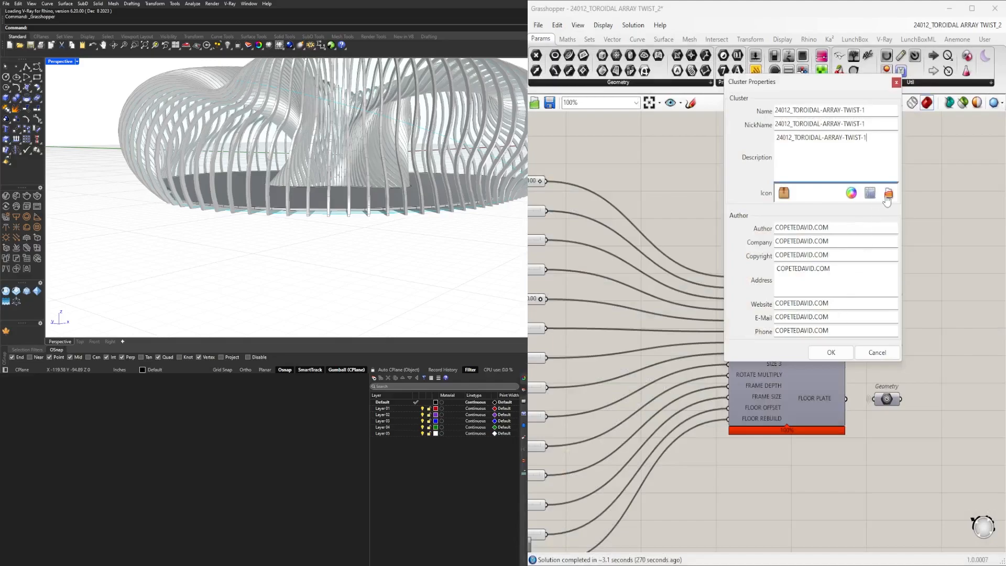
left_click(888, 193)
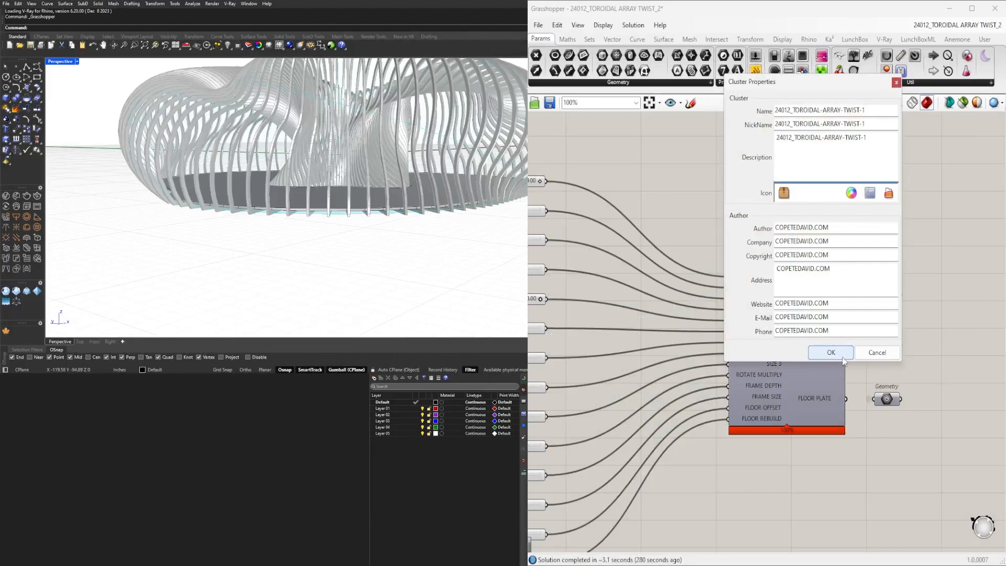
left_click(830, 352)
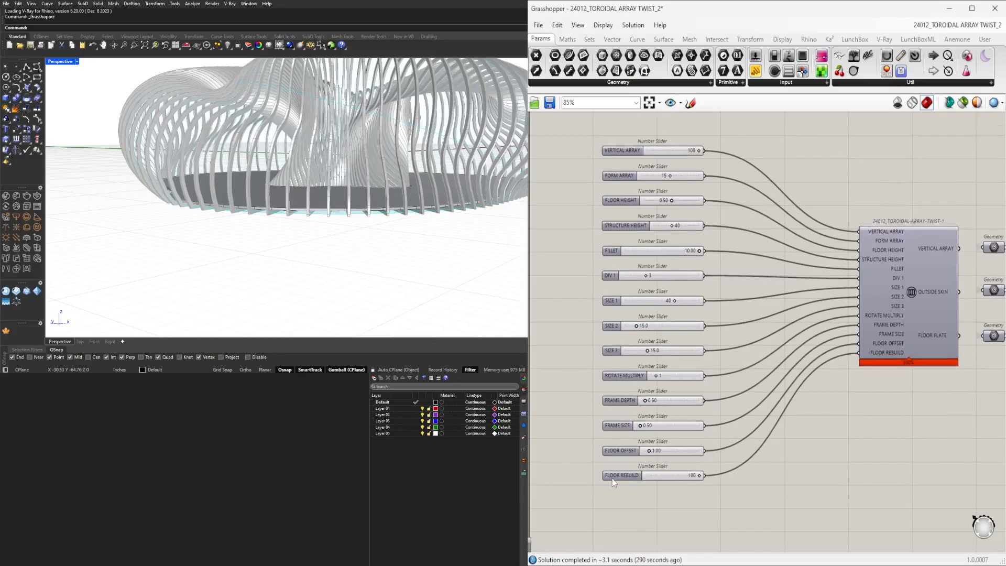
Step: Drag the fourteen number sliders together toward the cluster
scroll("down", 3)
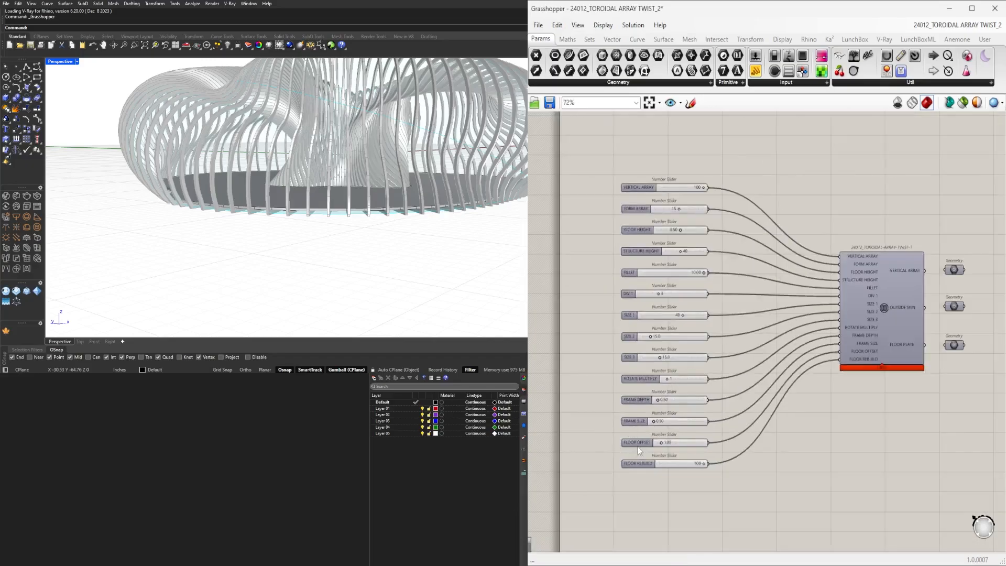
scroll("down", 3)
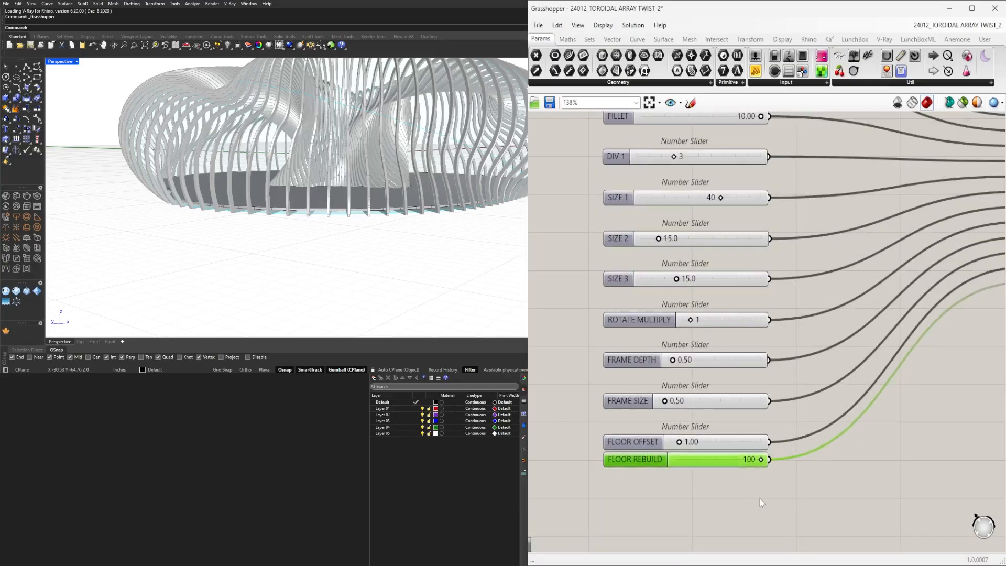
scroll("down", 3)
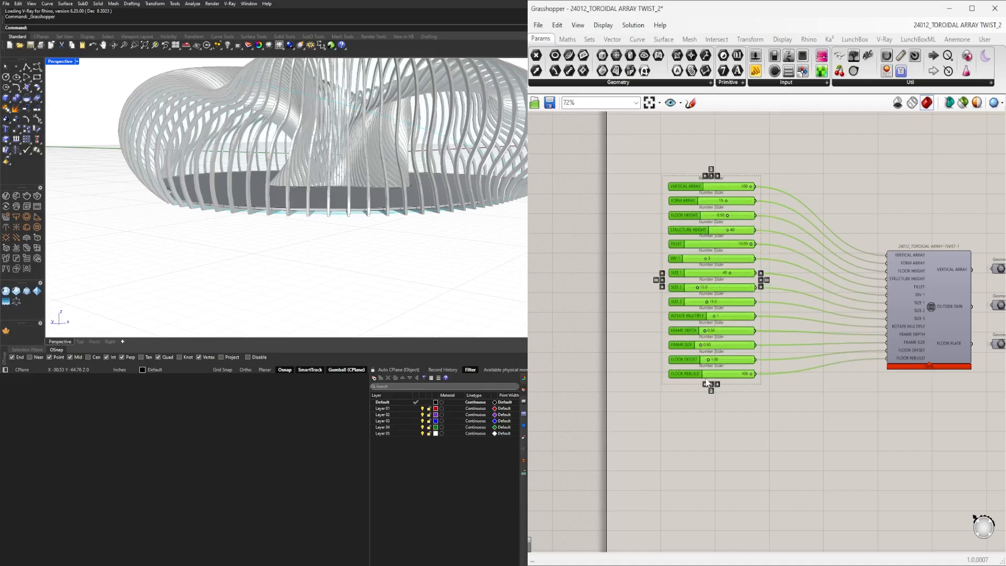
left_click_drag(711, 187, 777, 232)
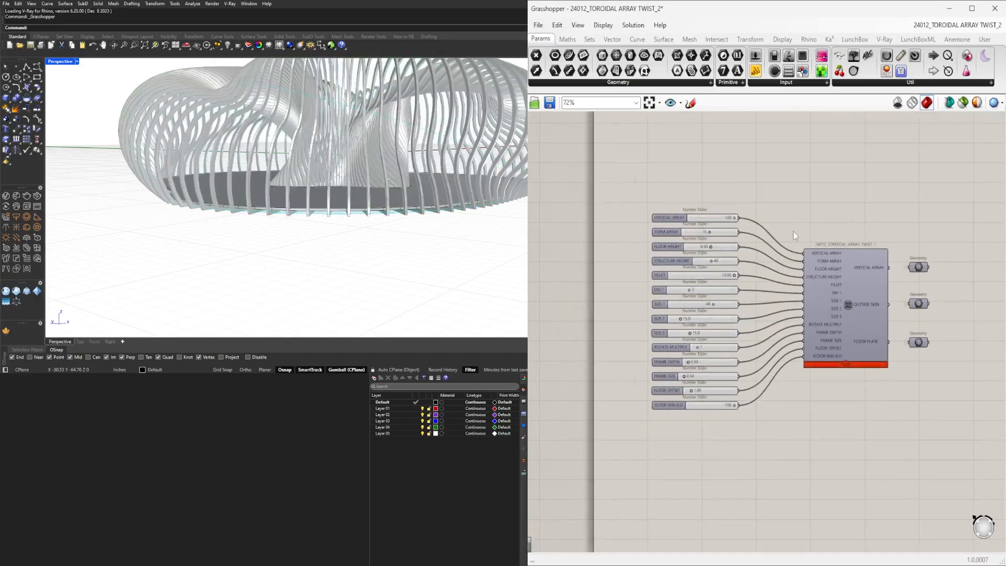
scroll("down", 3)
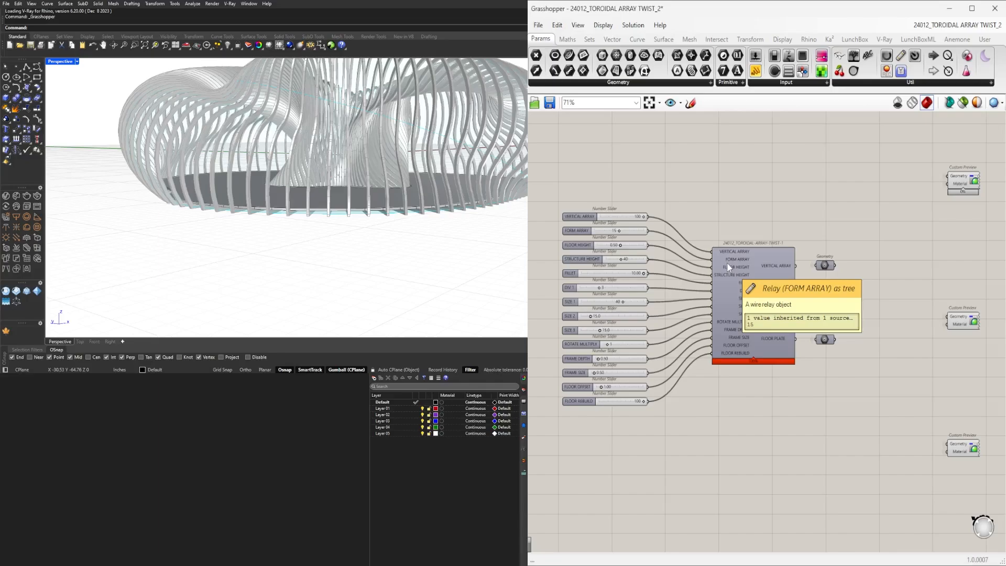
mouse_move(847, 170)
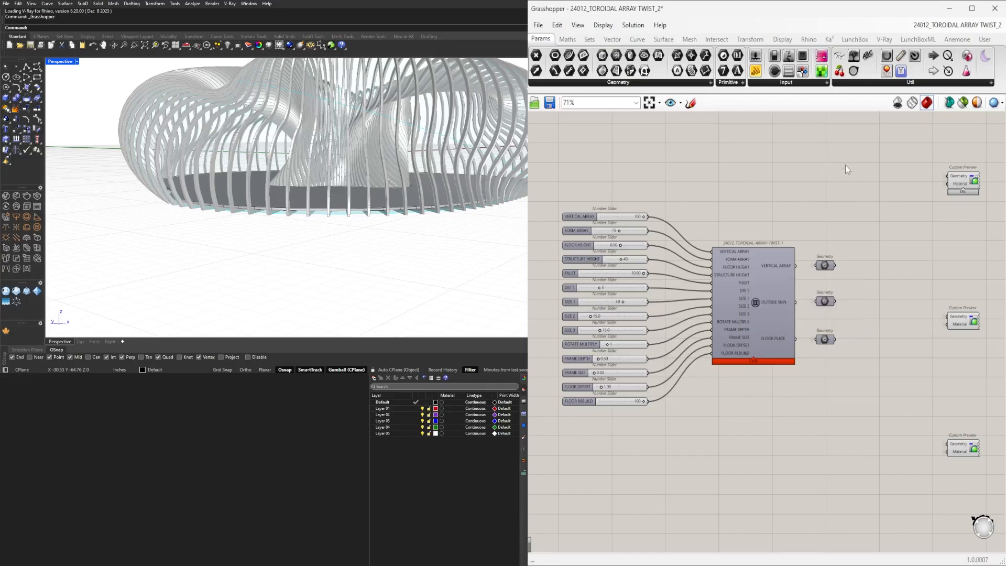